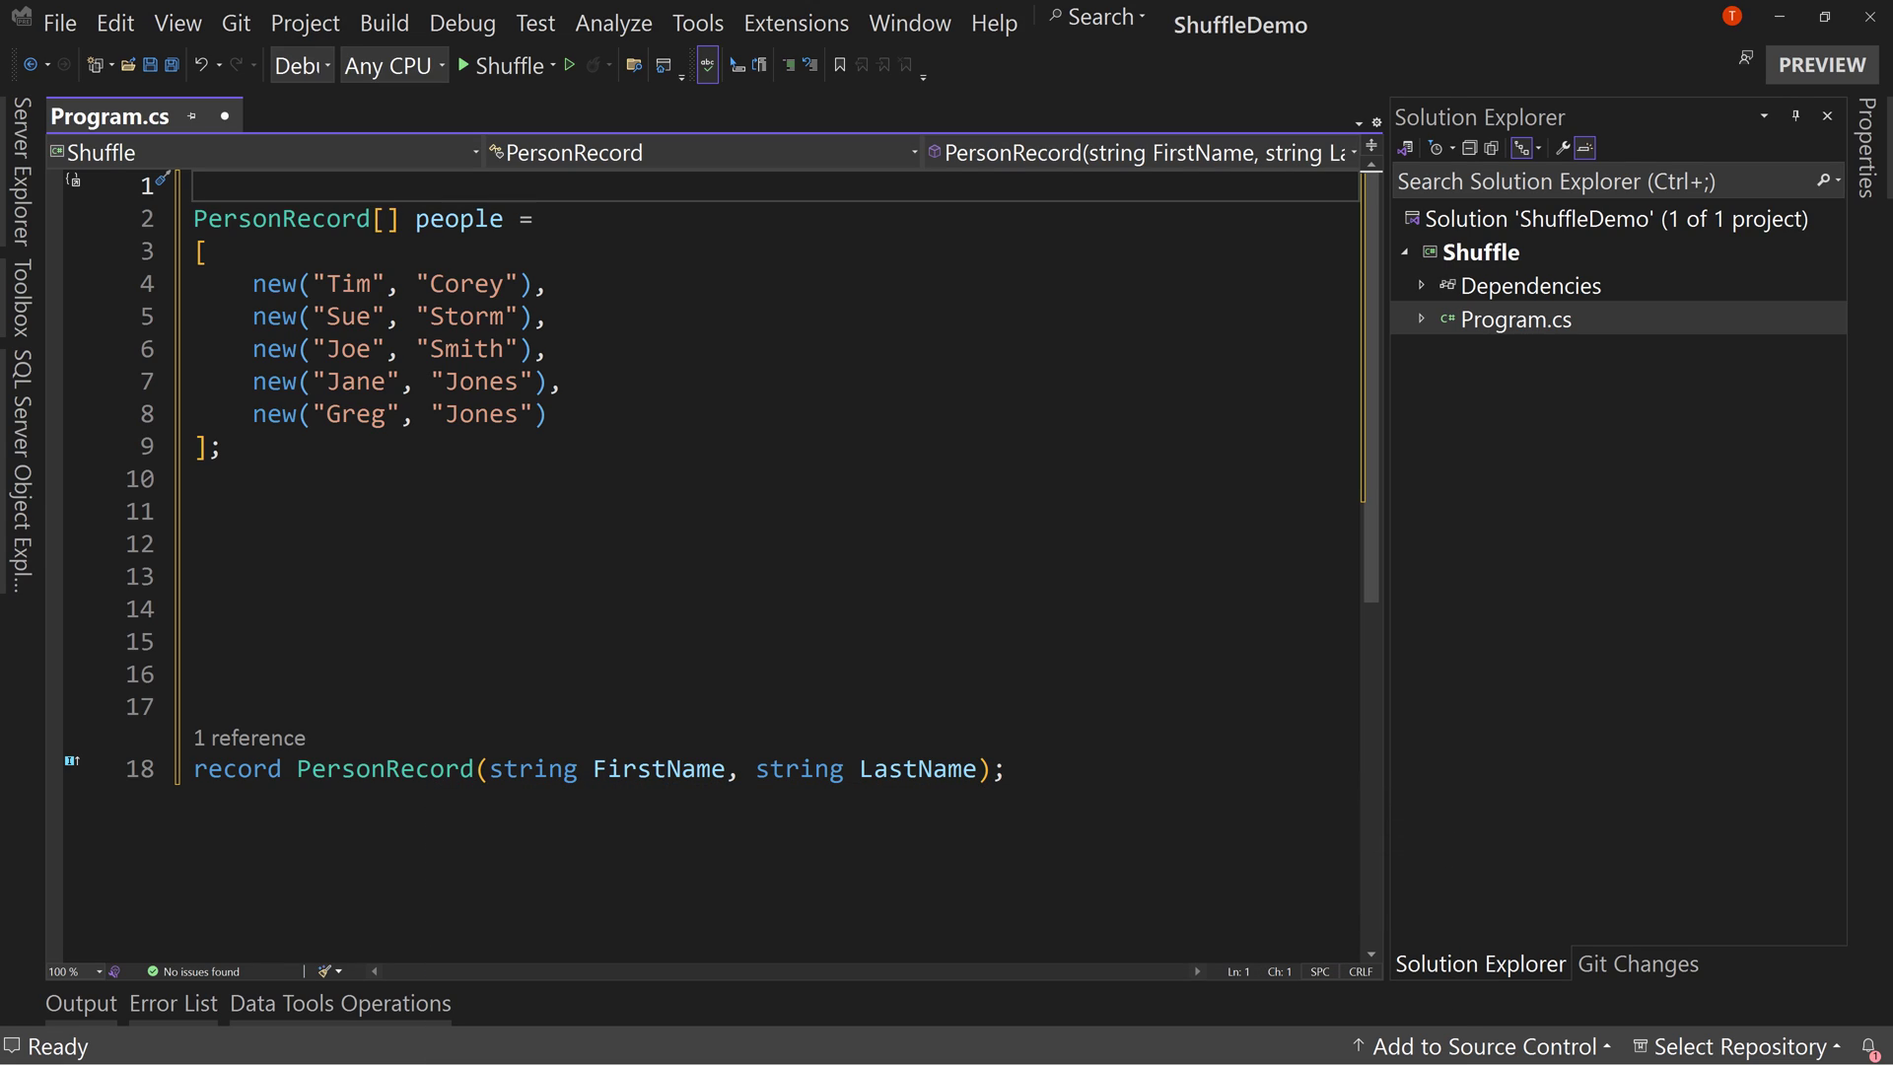
mouse_move(183, 181)
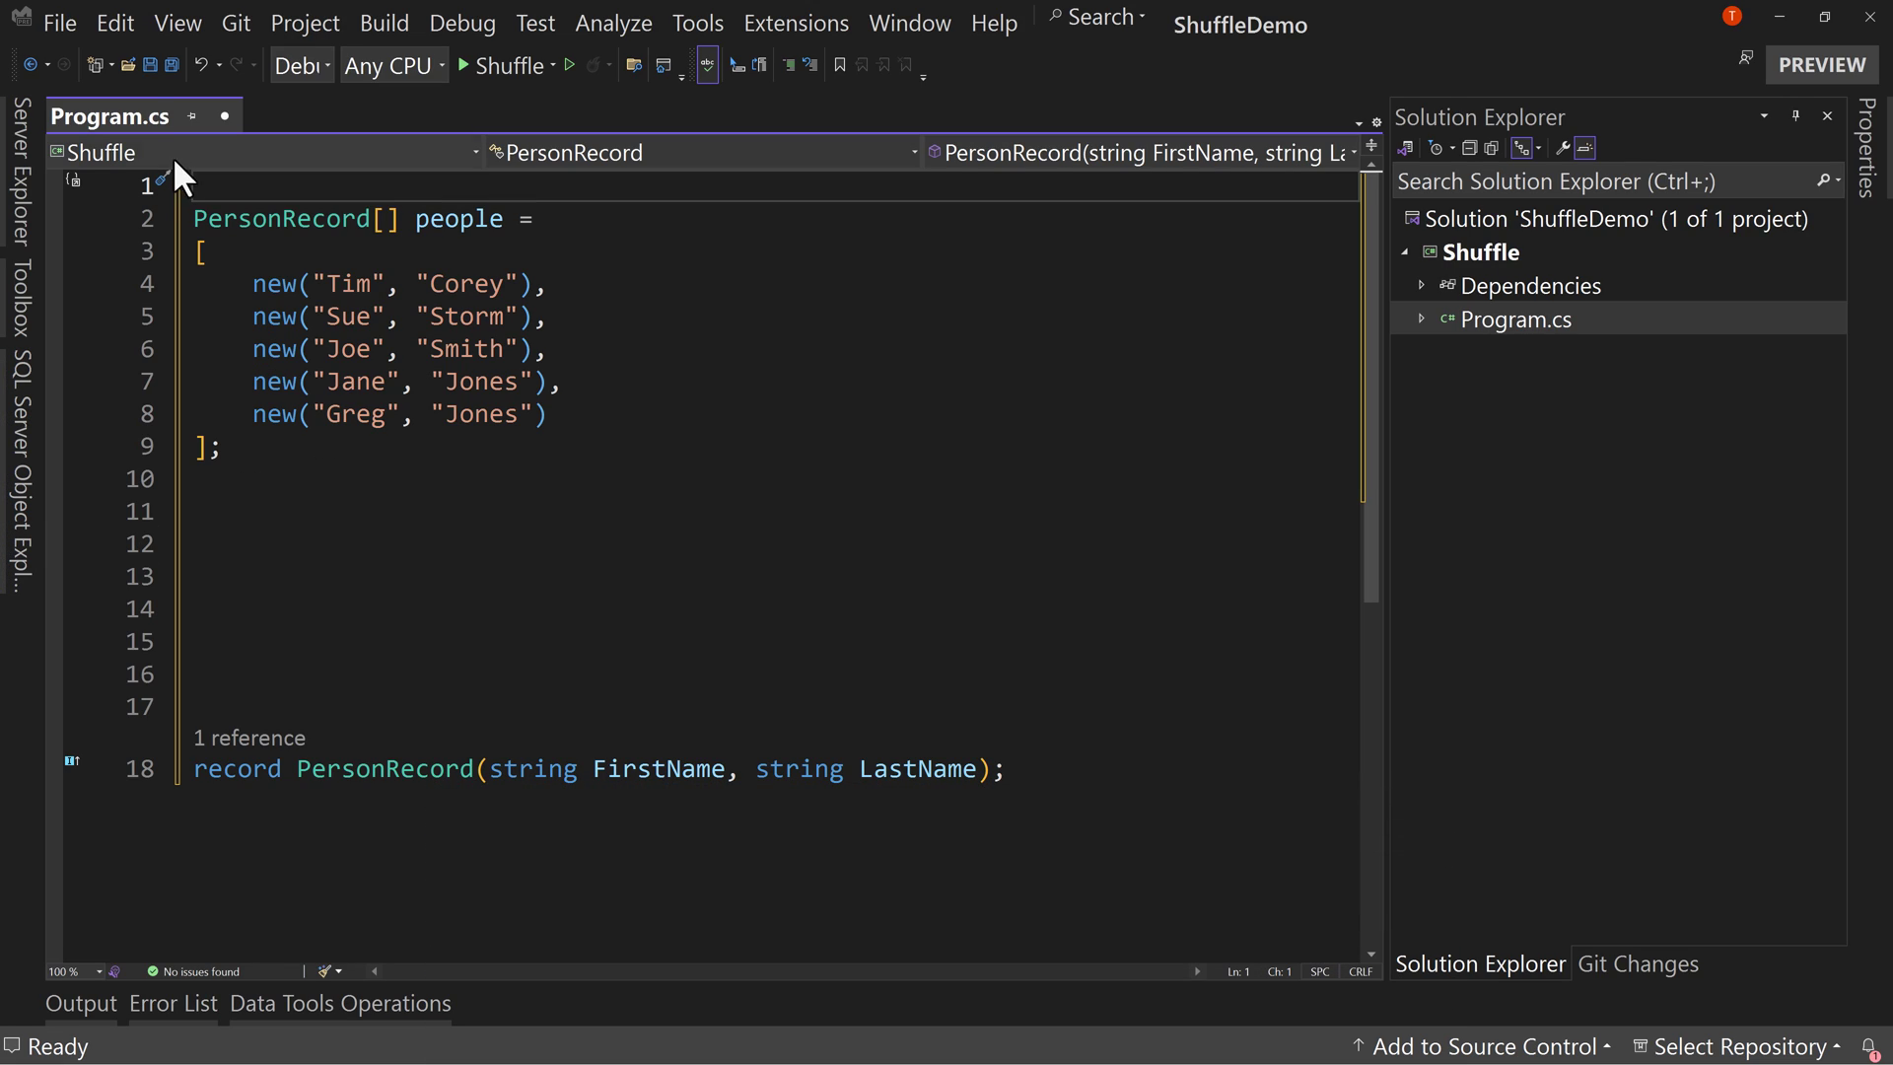
- Save Program.cs and move to the blank line below the people array
key(ctrl+s)
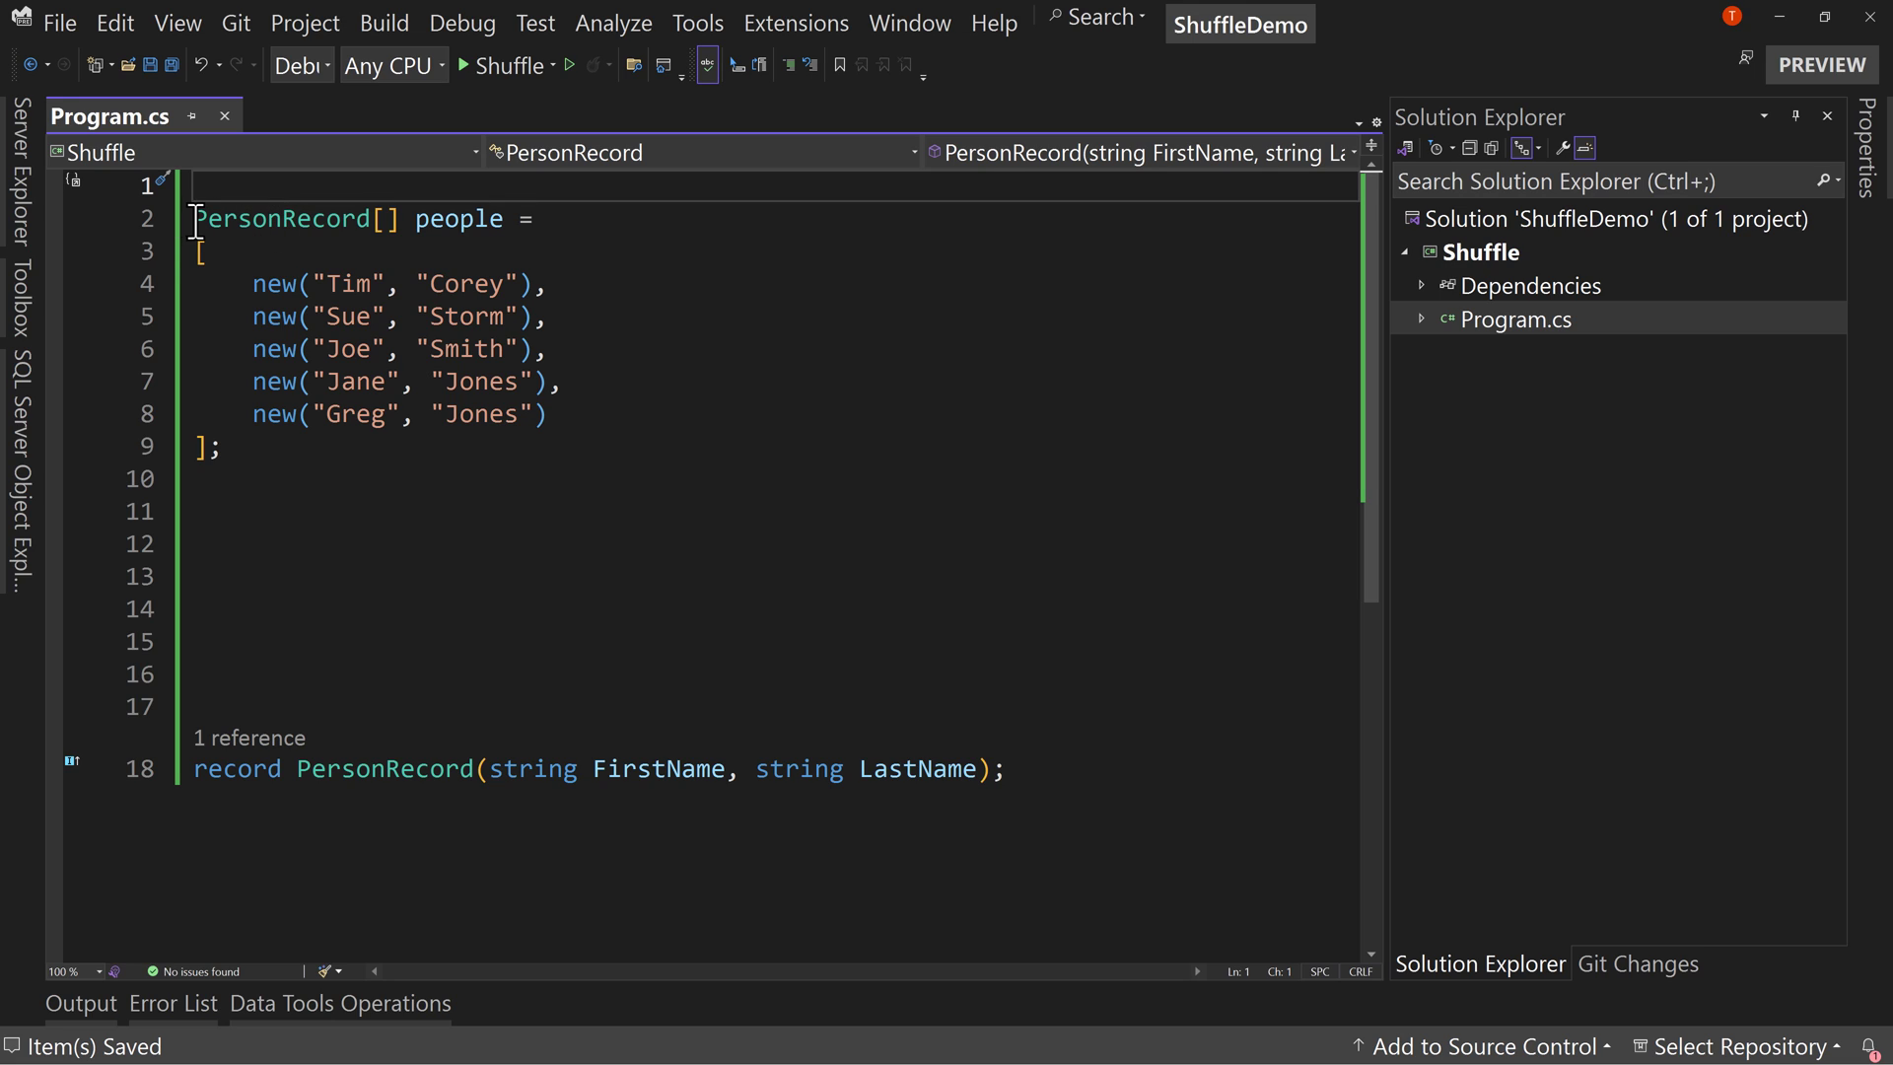
click(274, 544)
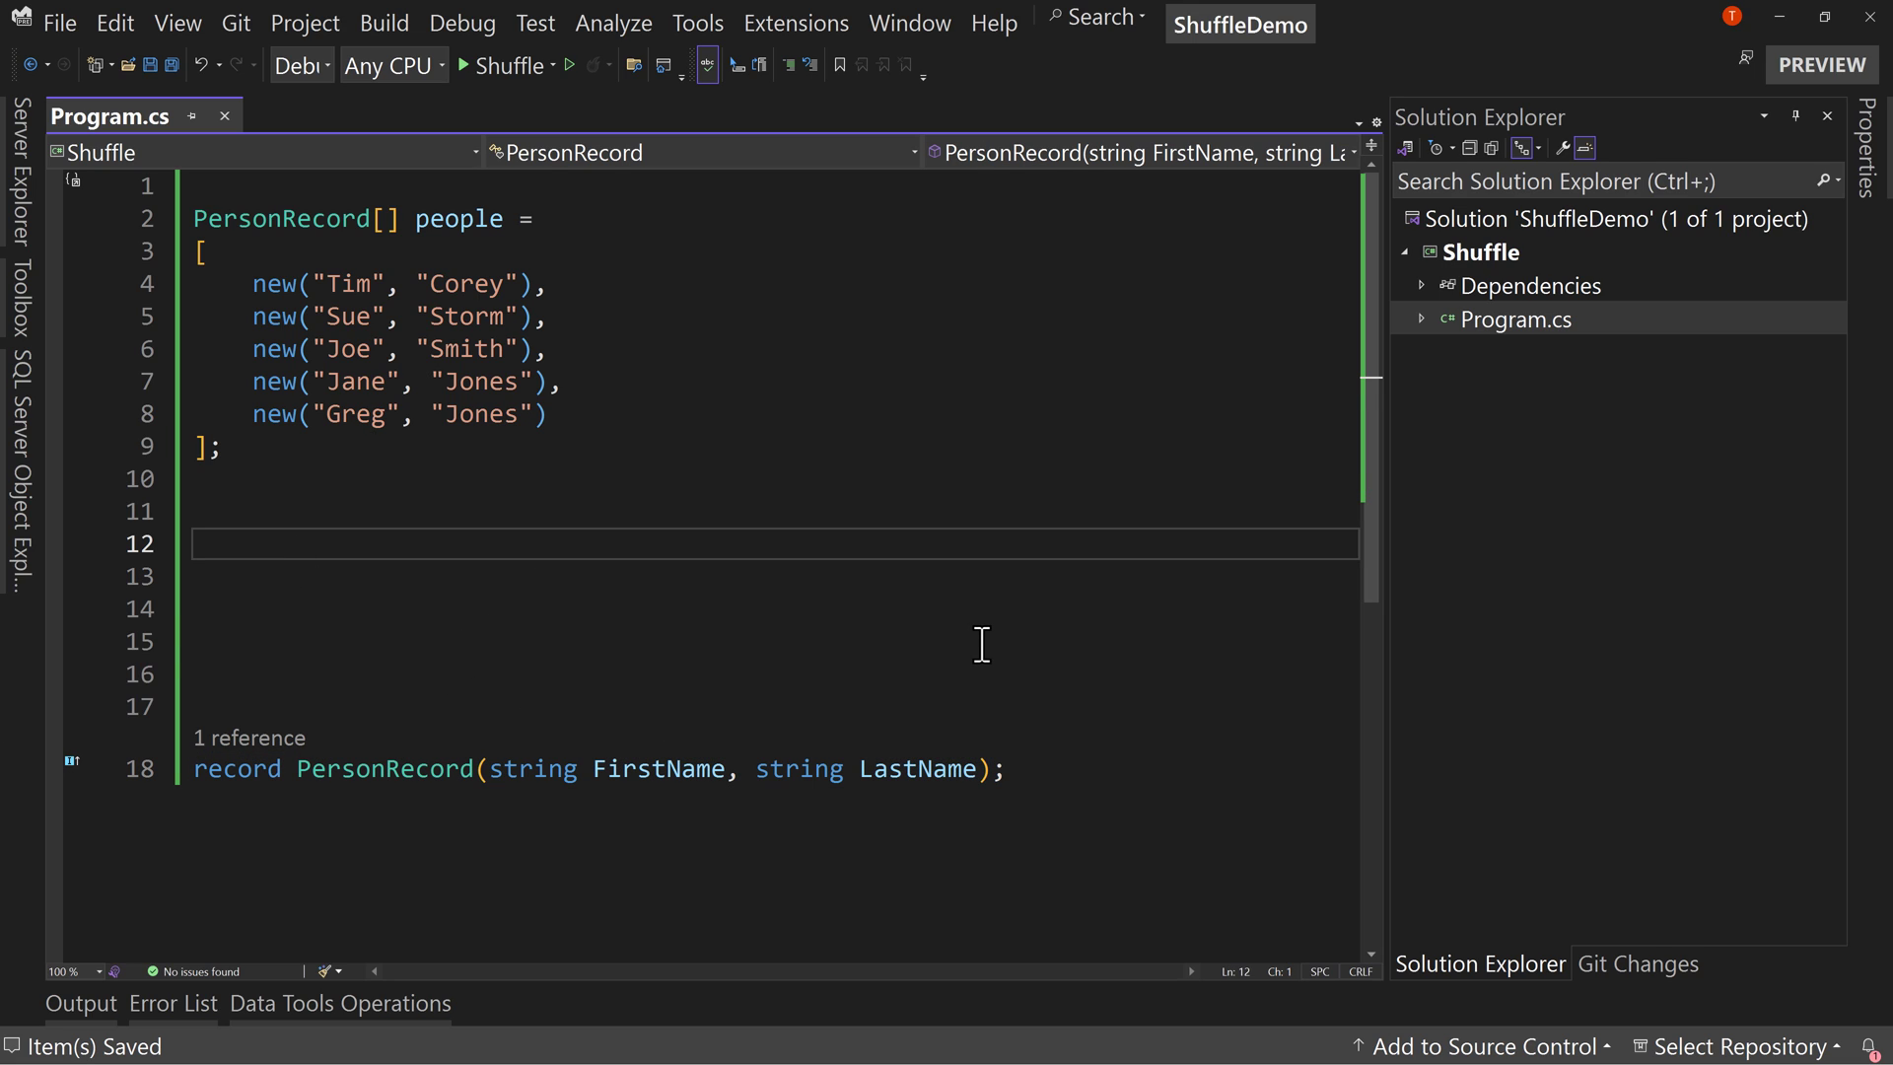
- Write foreach (var p in people) printing $"{p.FirstName} {p.LastName}" to the console
text(foreach (var item in collection)
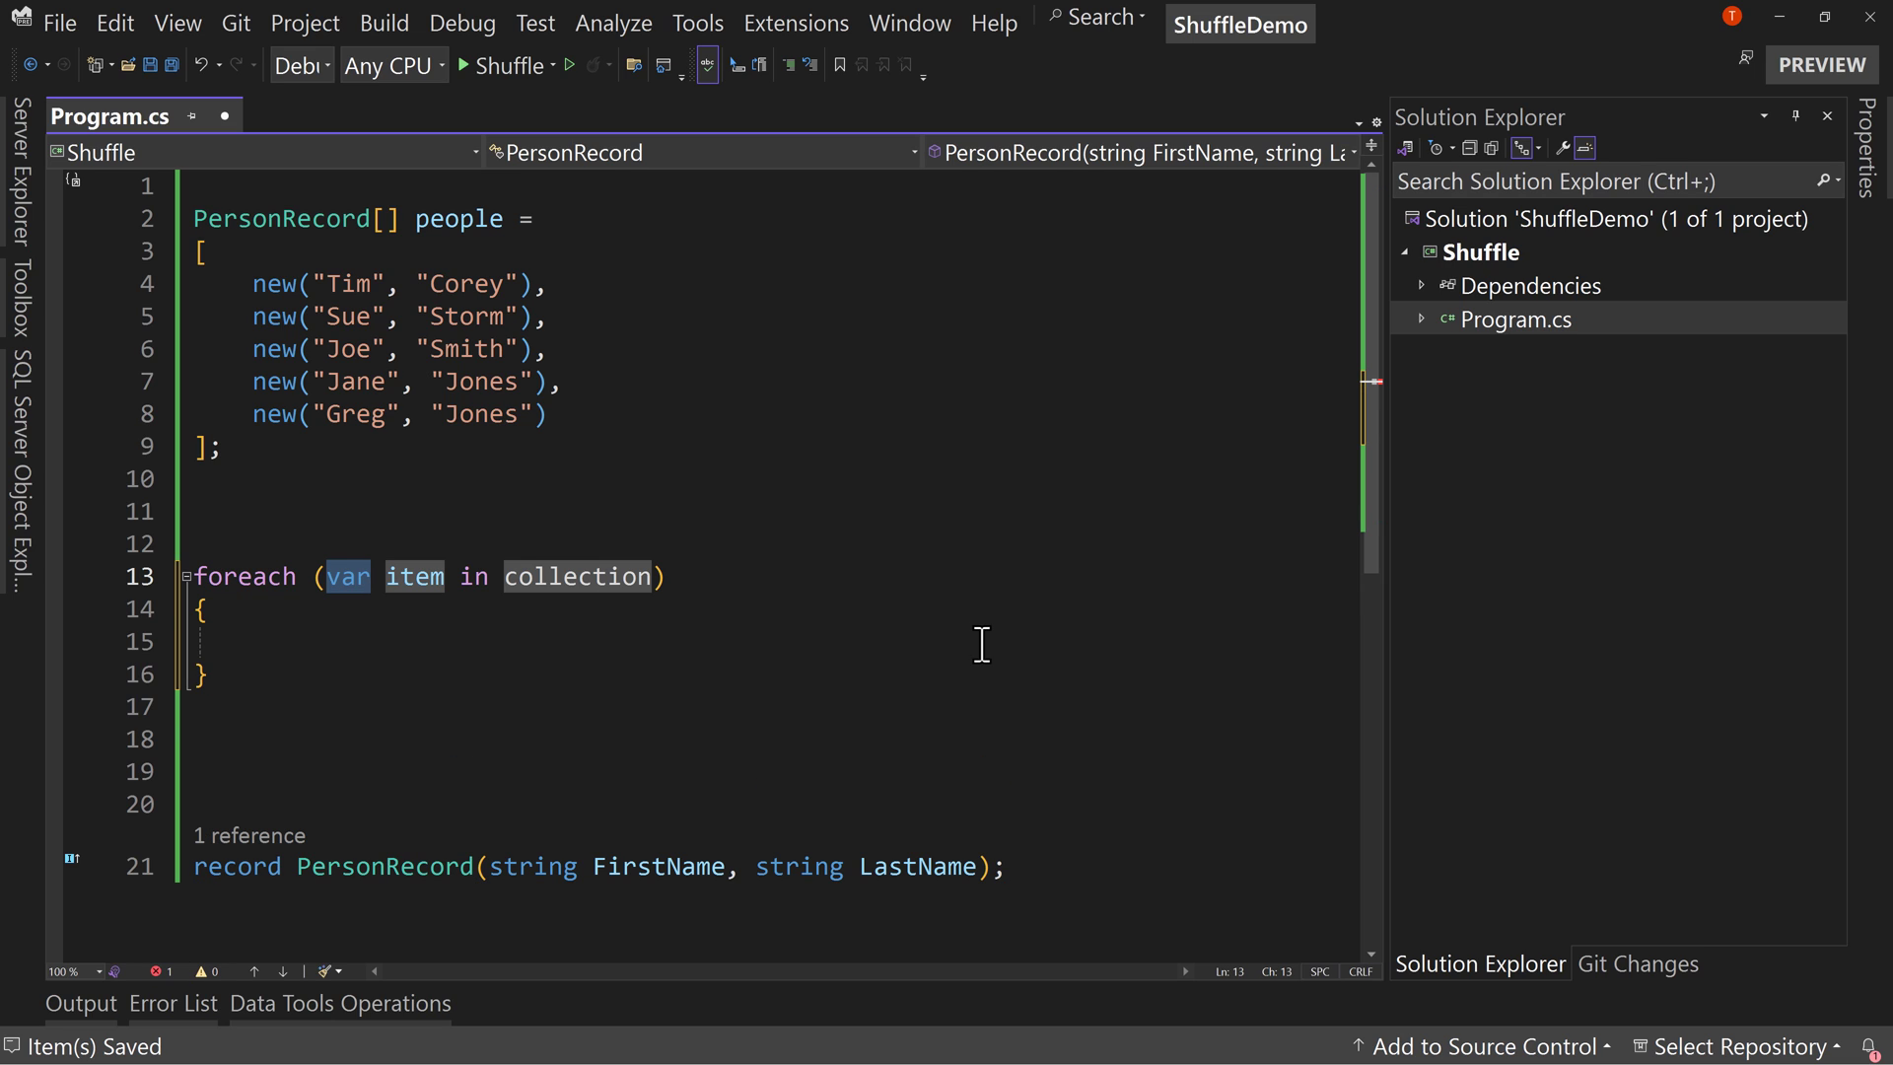
text(p in peop)
click(767, 641)
text(Console.WriteLine($"");)
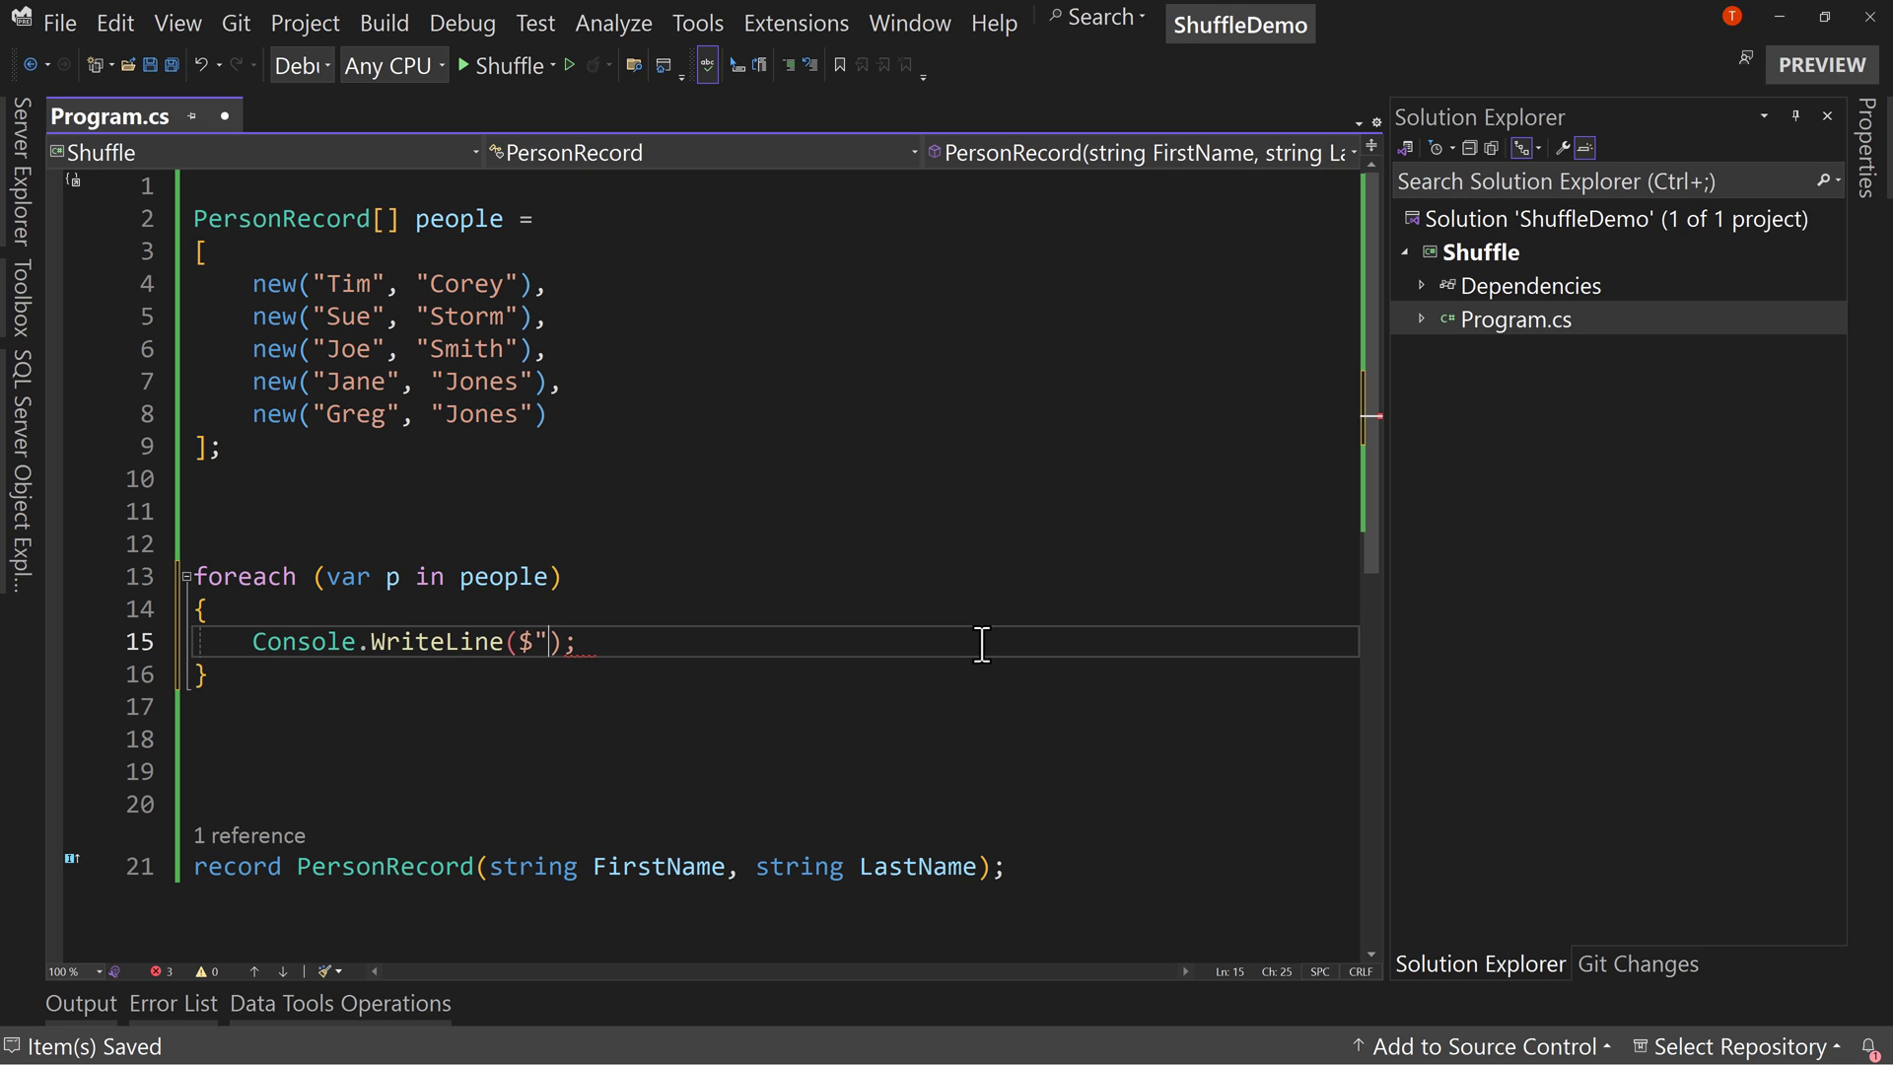
text({)
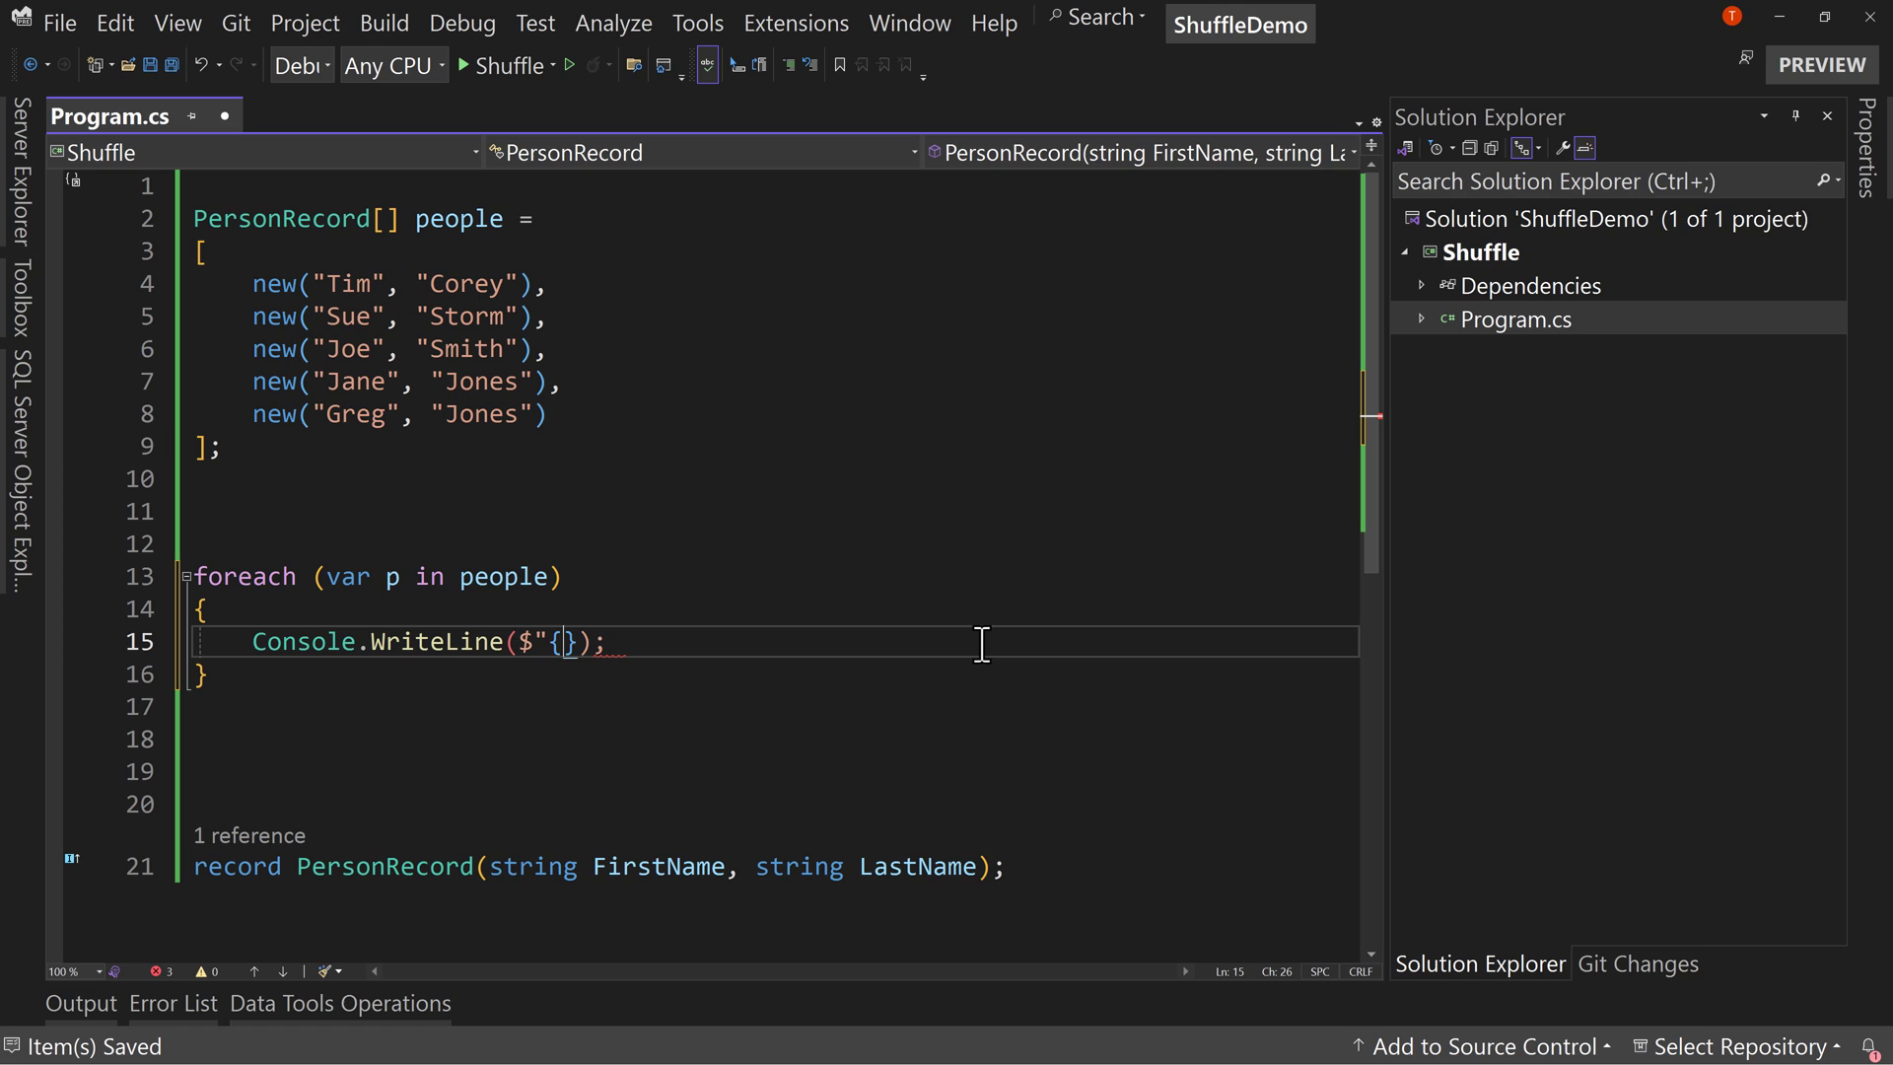
text(p.FirstName)
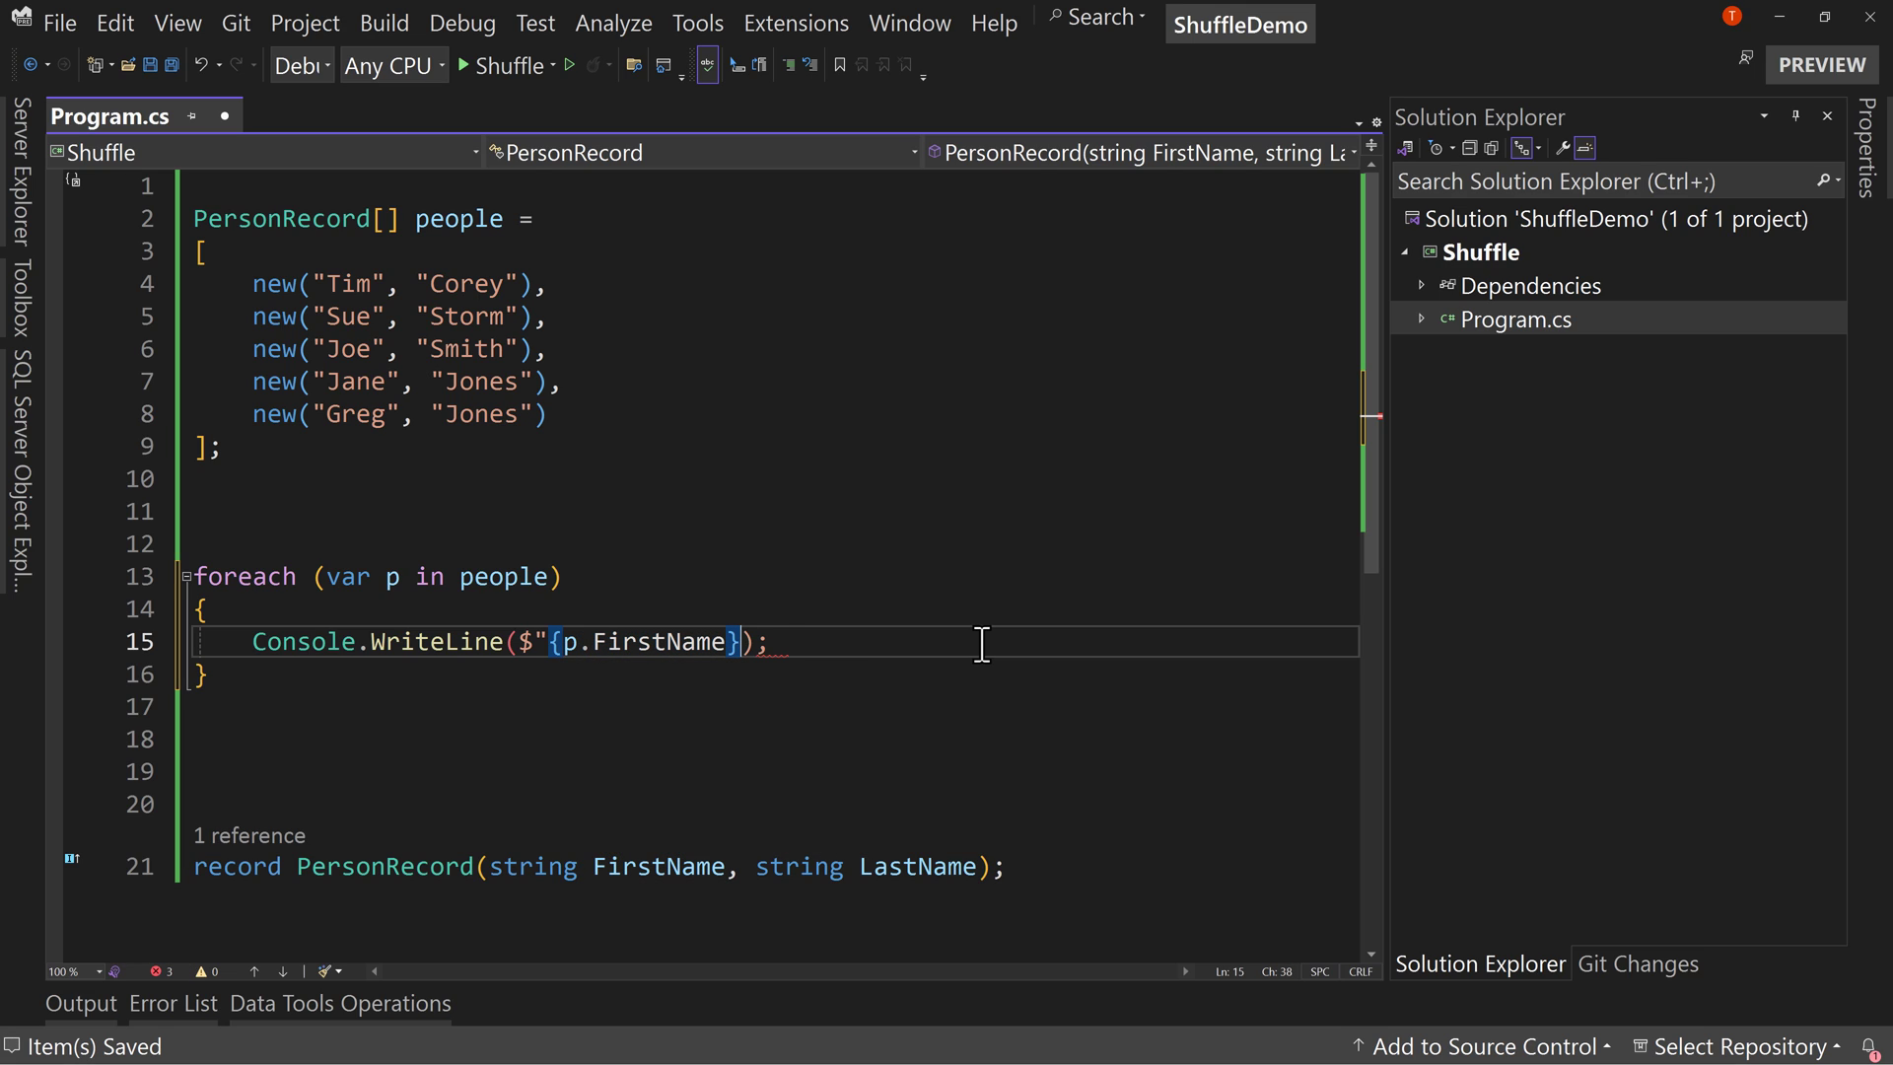
text({p.l)
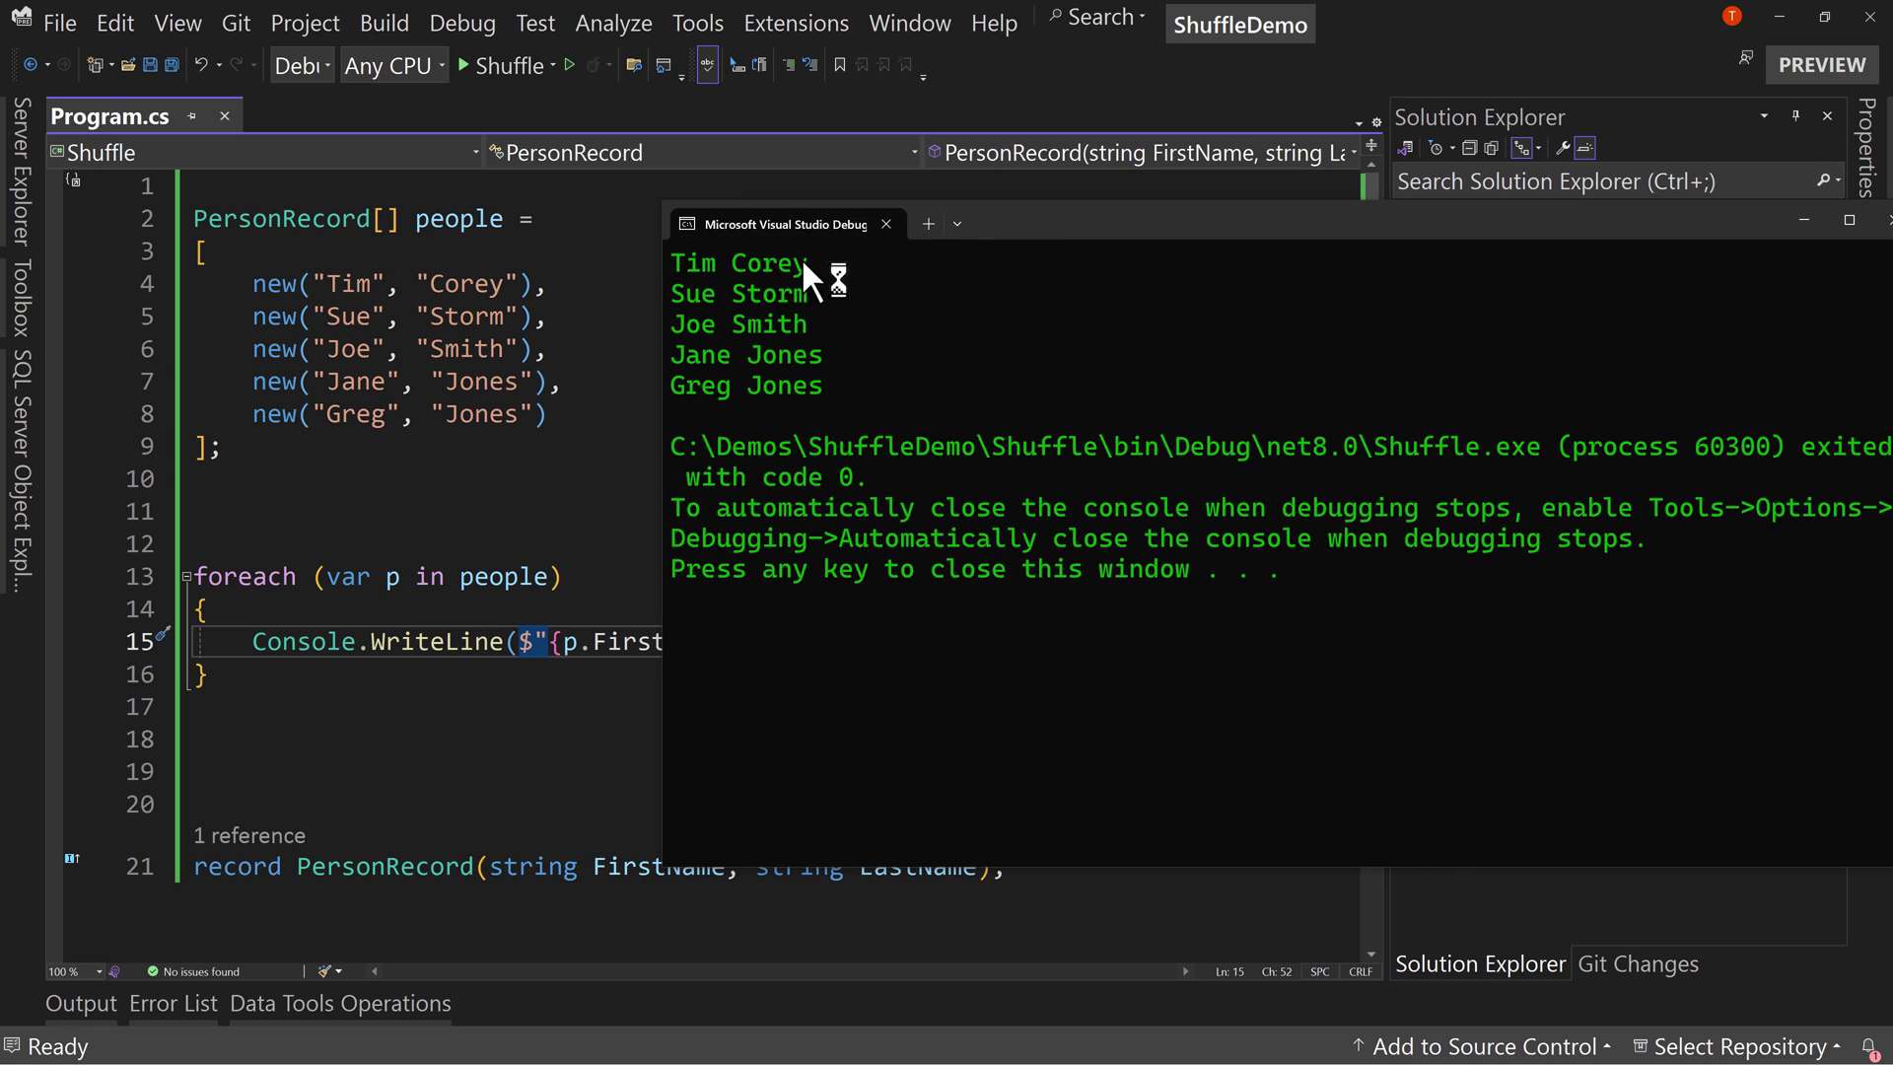
mouse_move(674, 396)
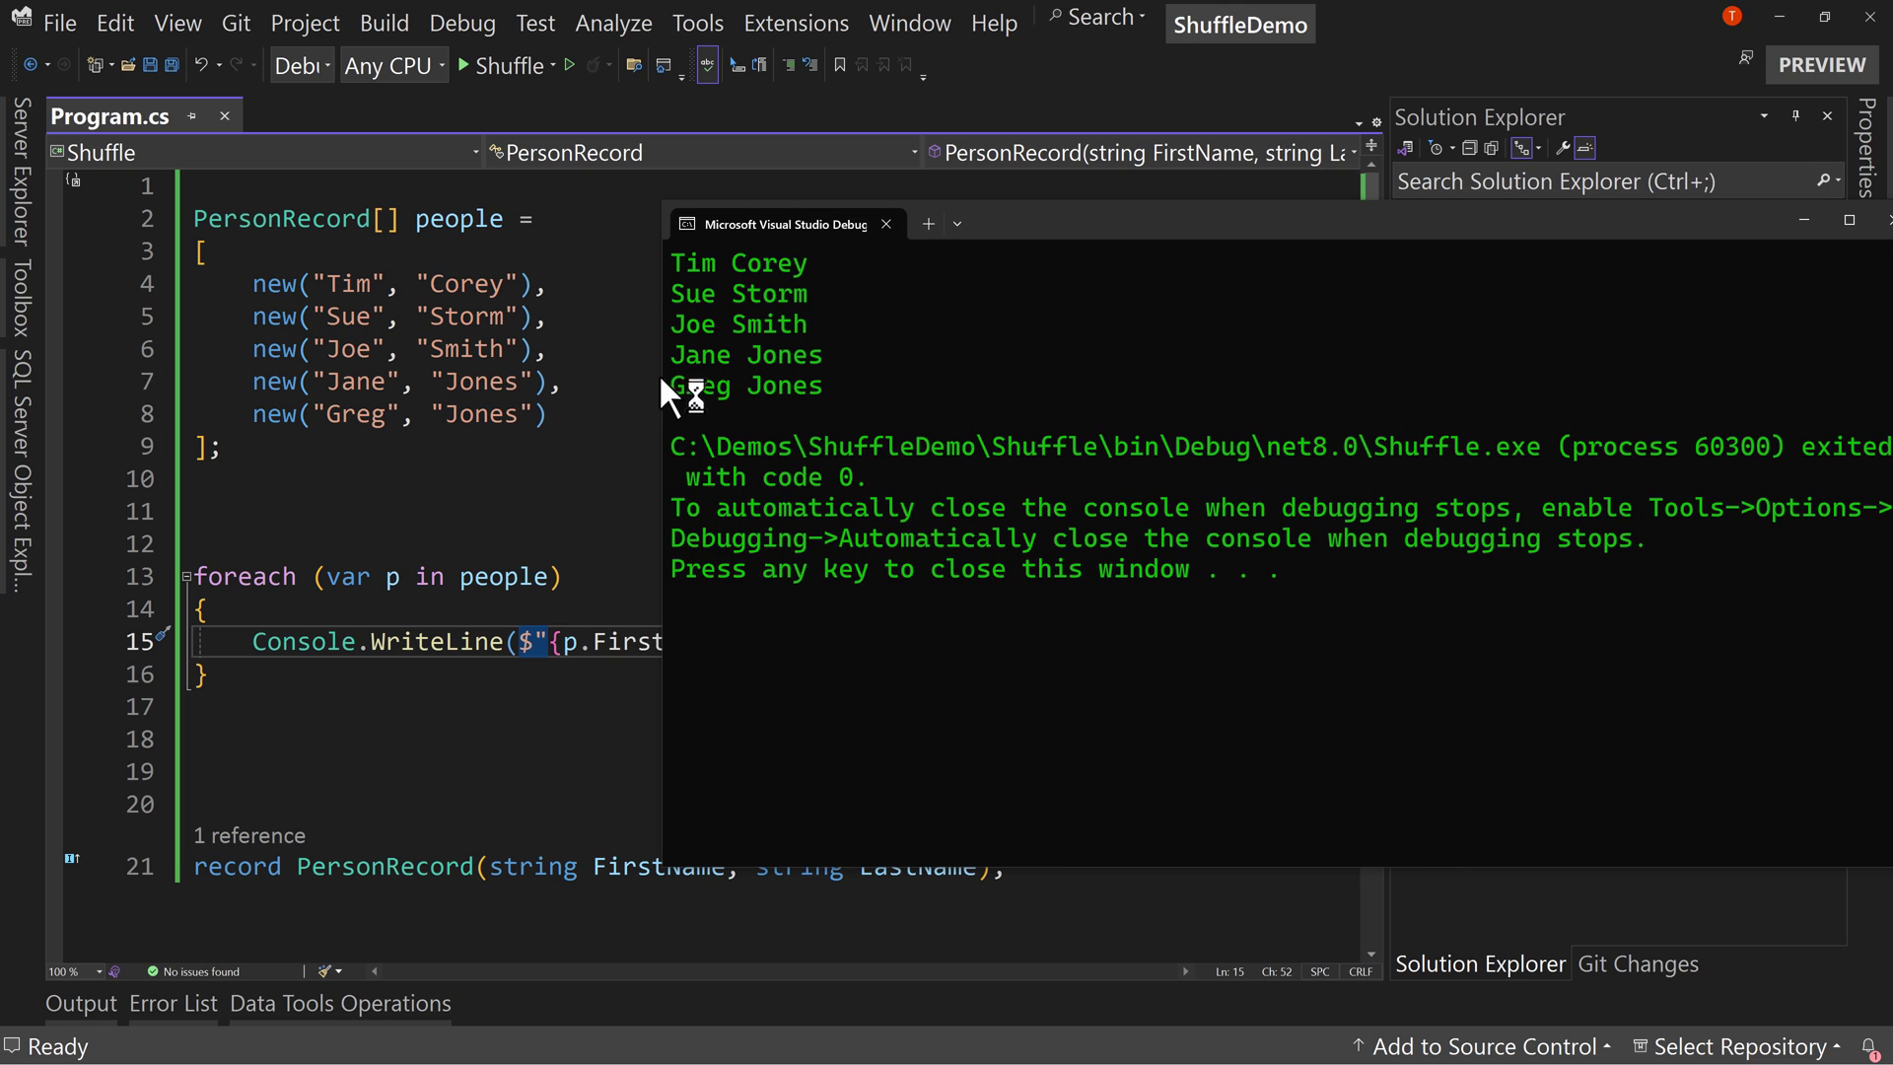
mouse_move(734, 497)
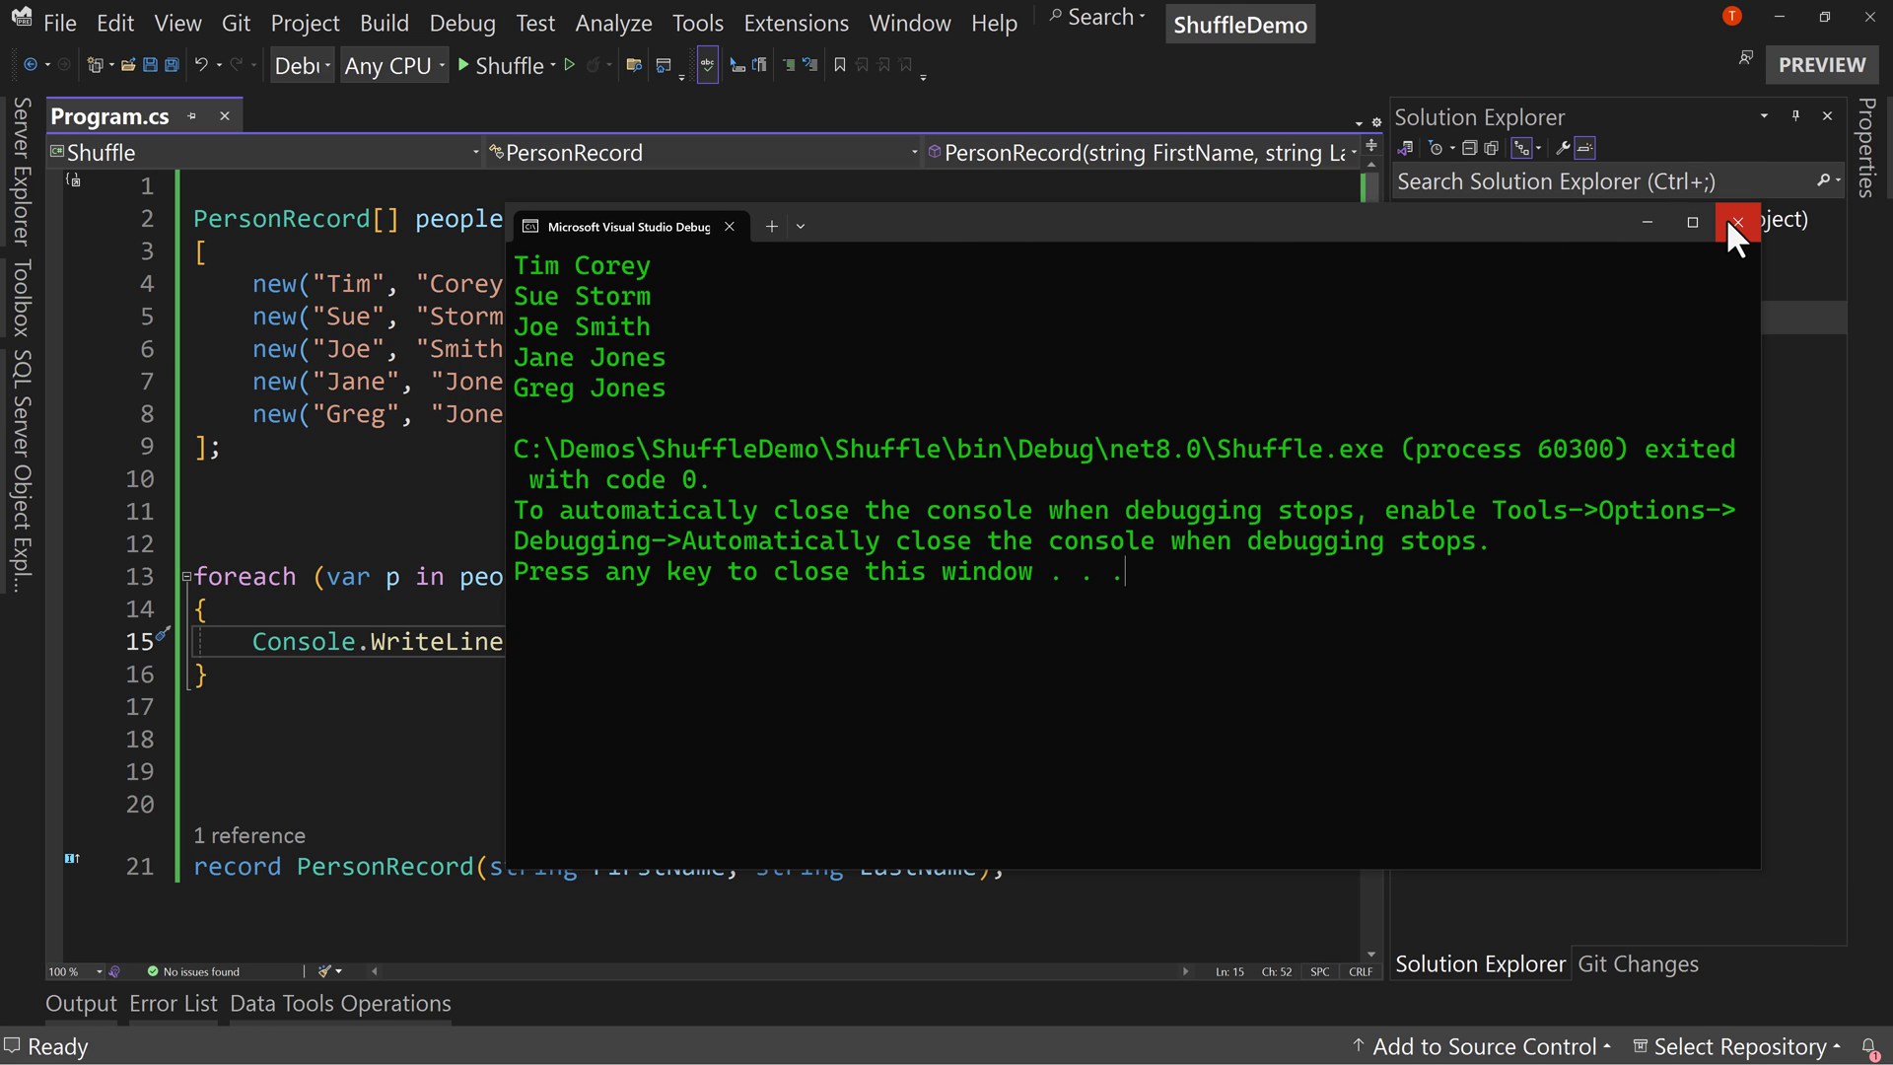
- Close the console window showing the five names in original order
click(1736, 222)
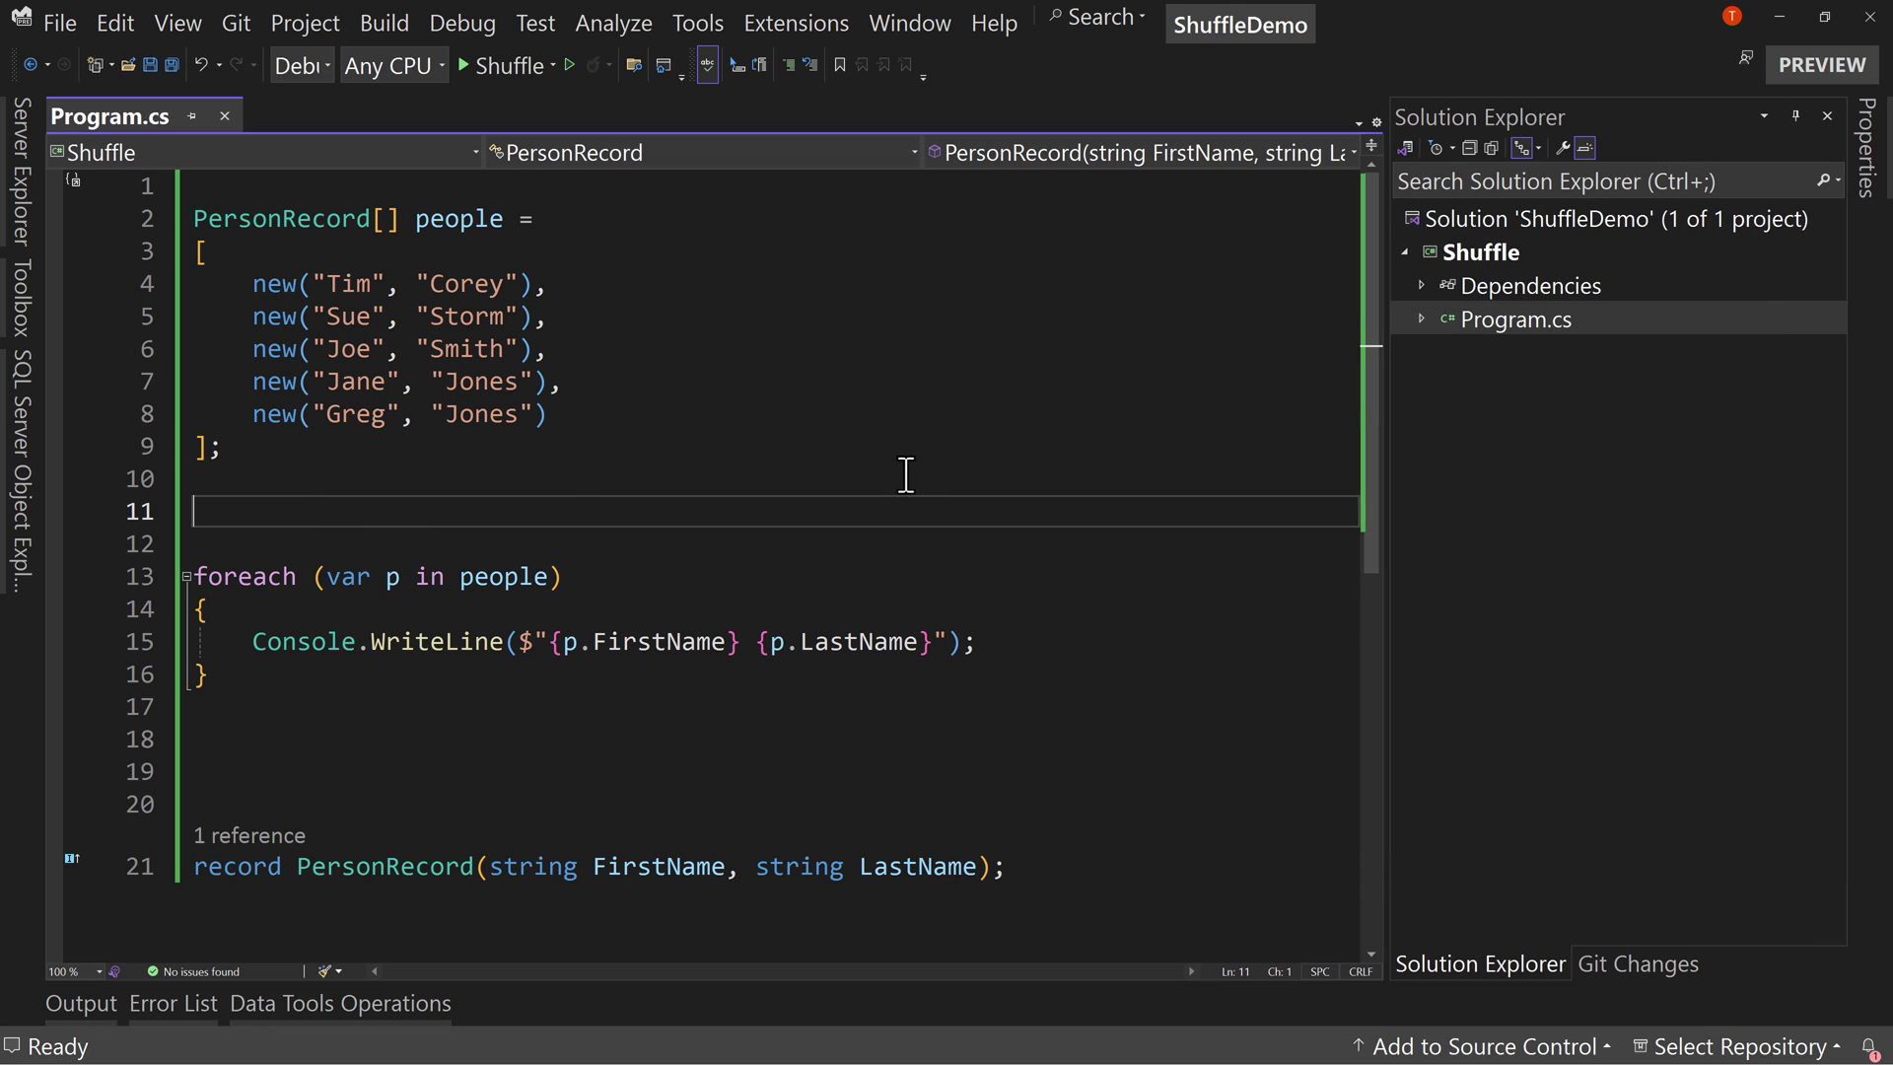
- Add Random.Shared.Shuffle(people); above the loop to shuffle the array in place
text(Random)
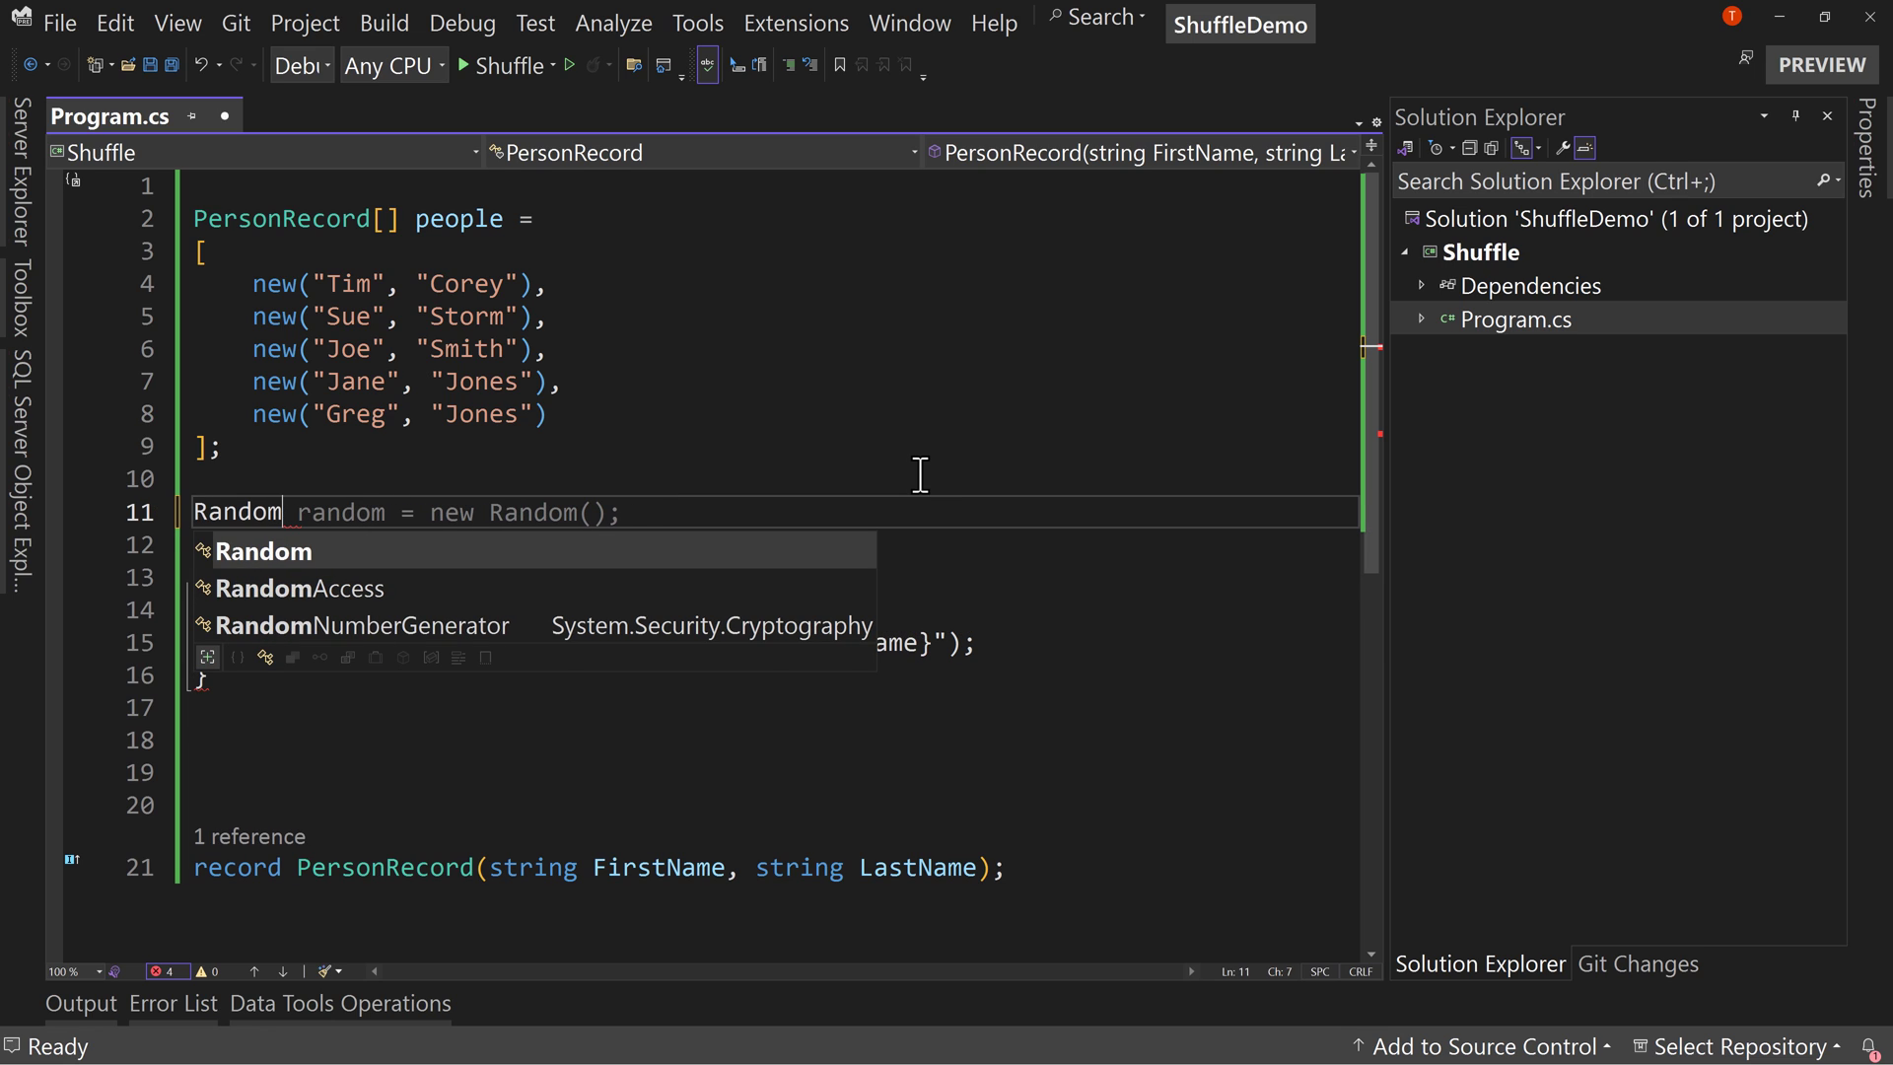
text(.)
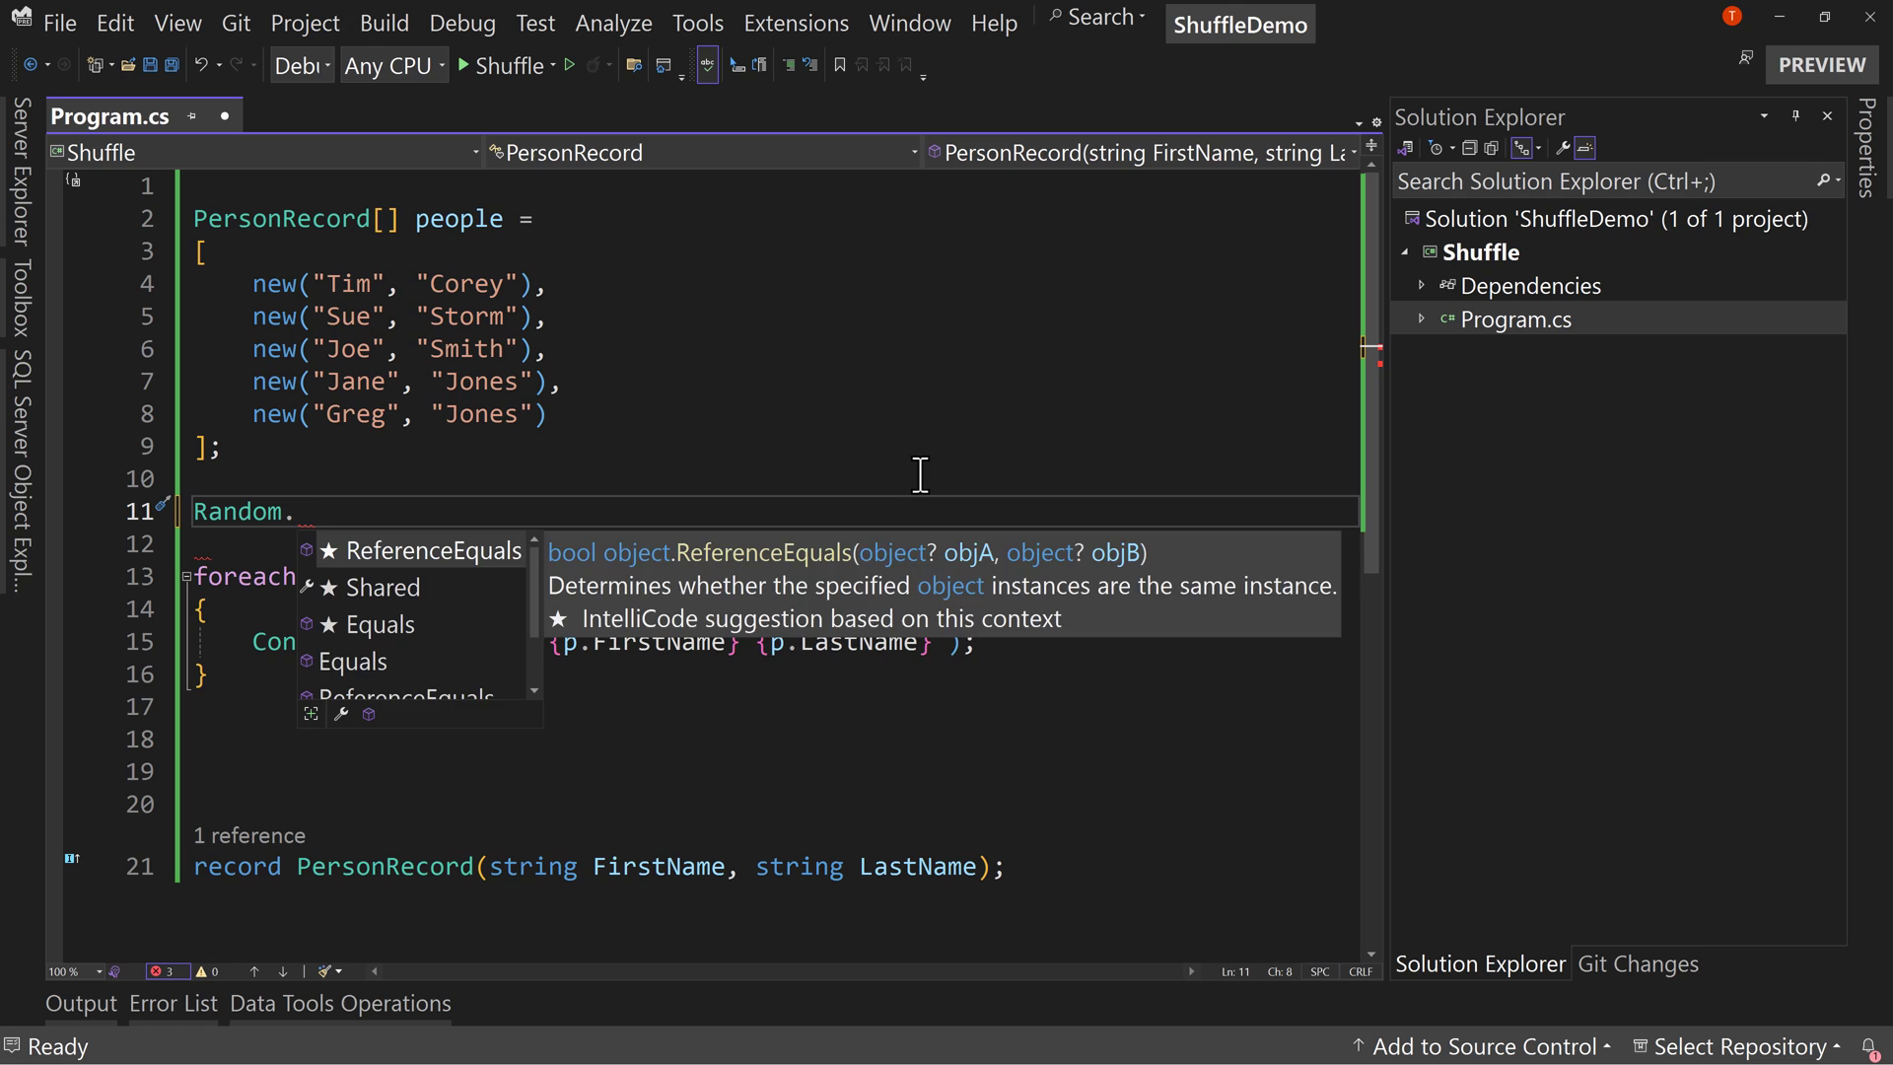
text(s)
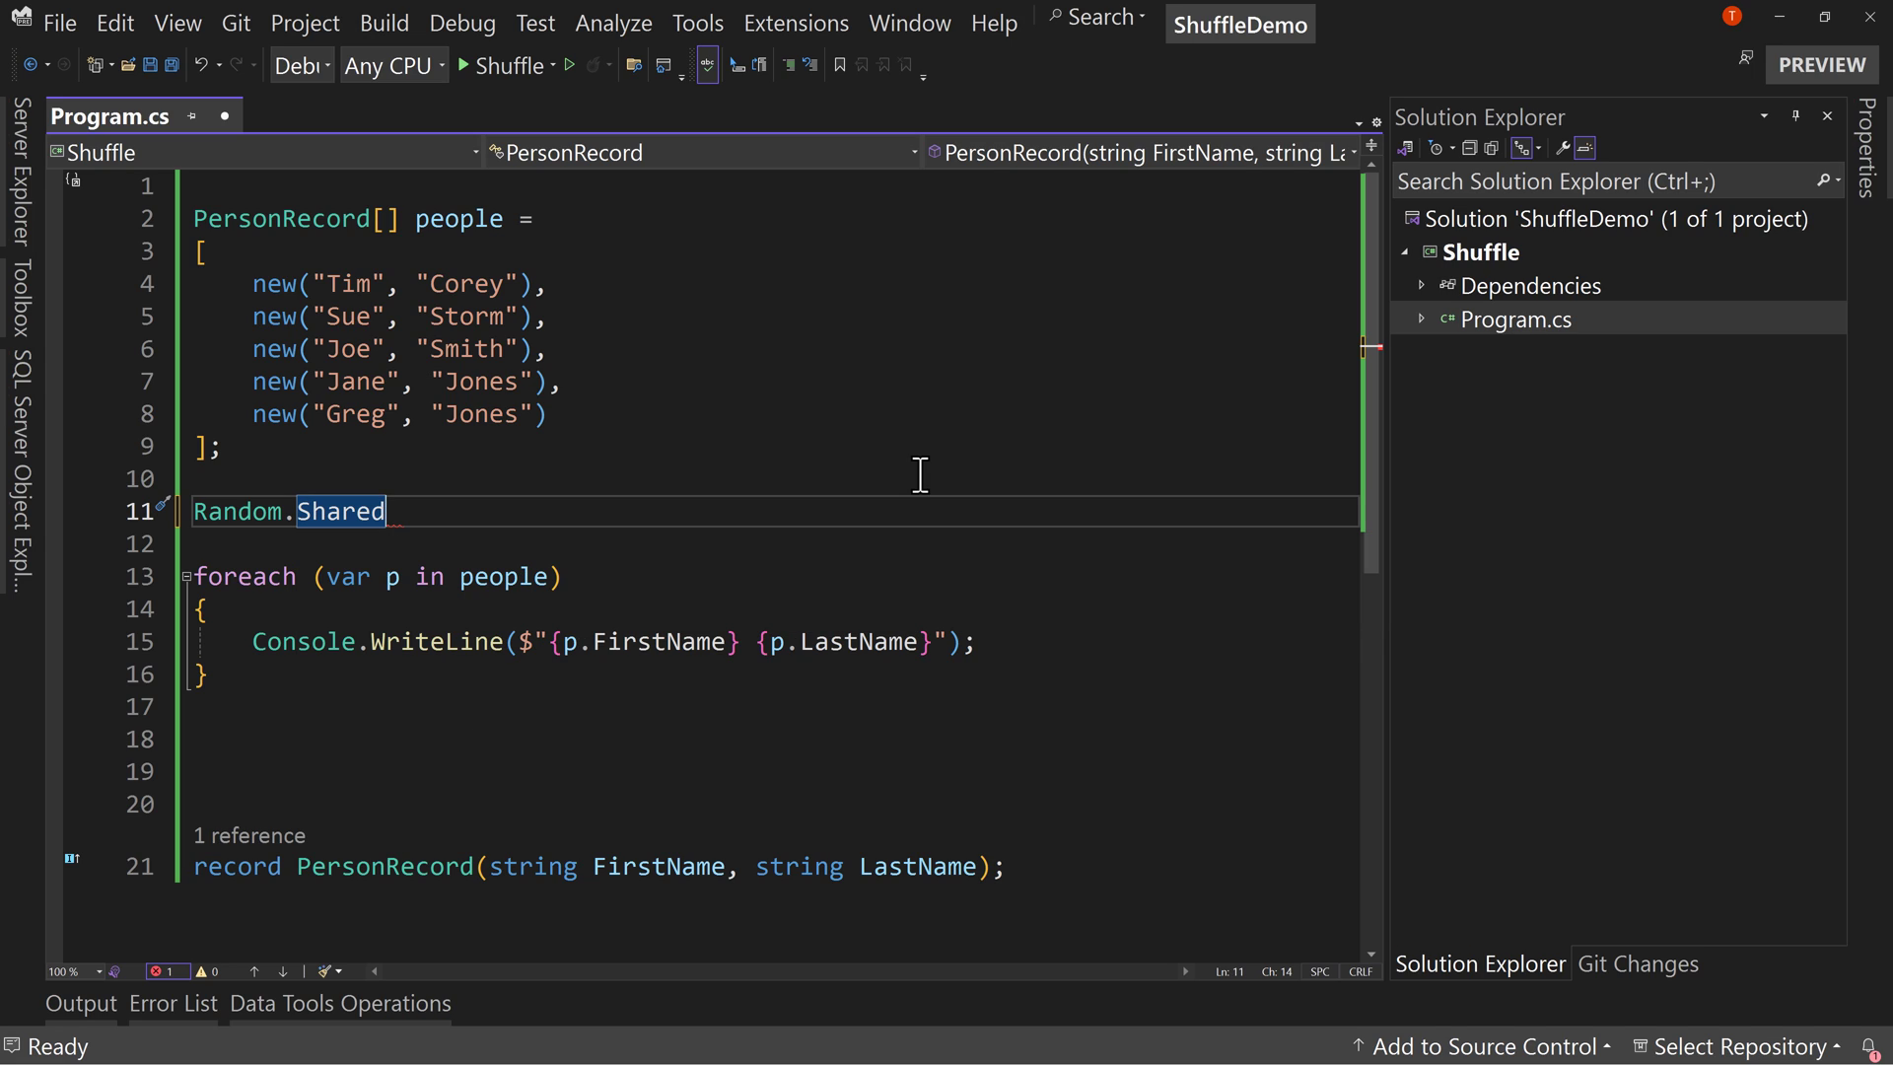
text(.)
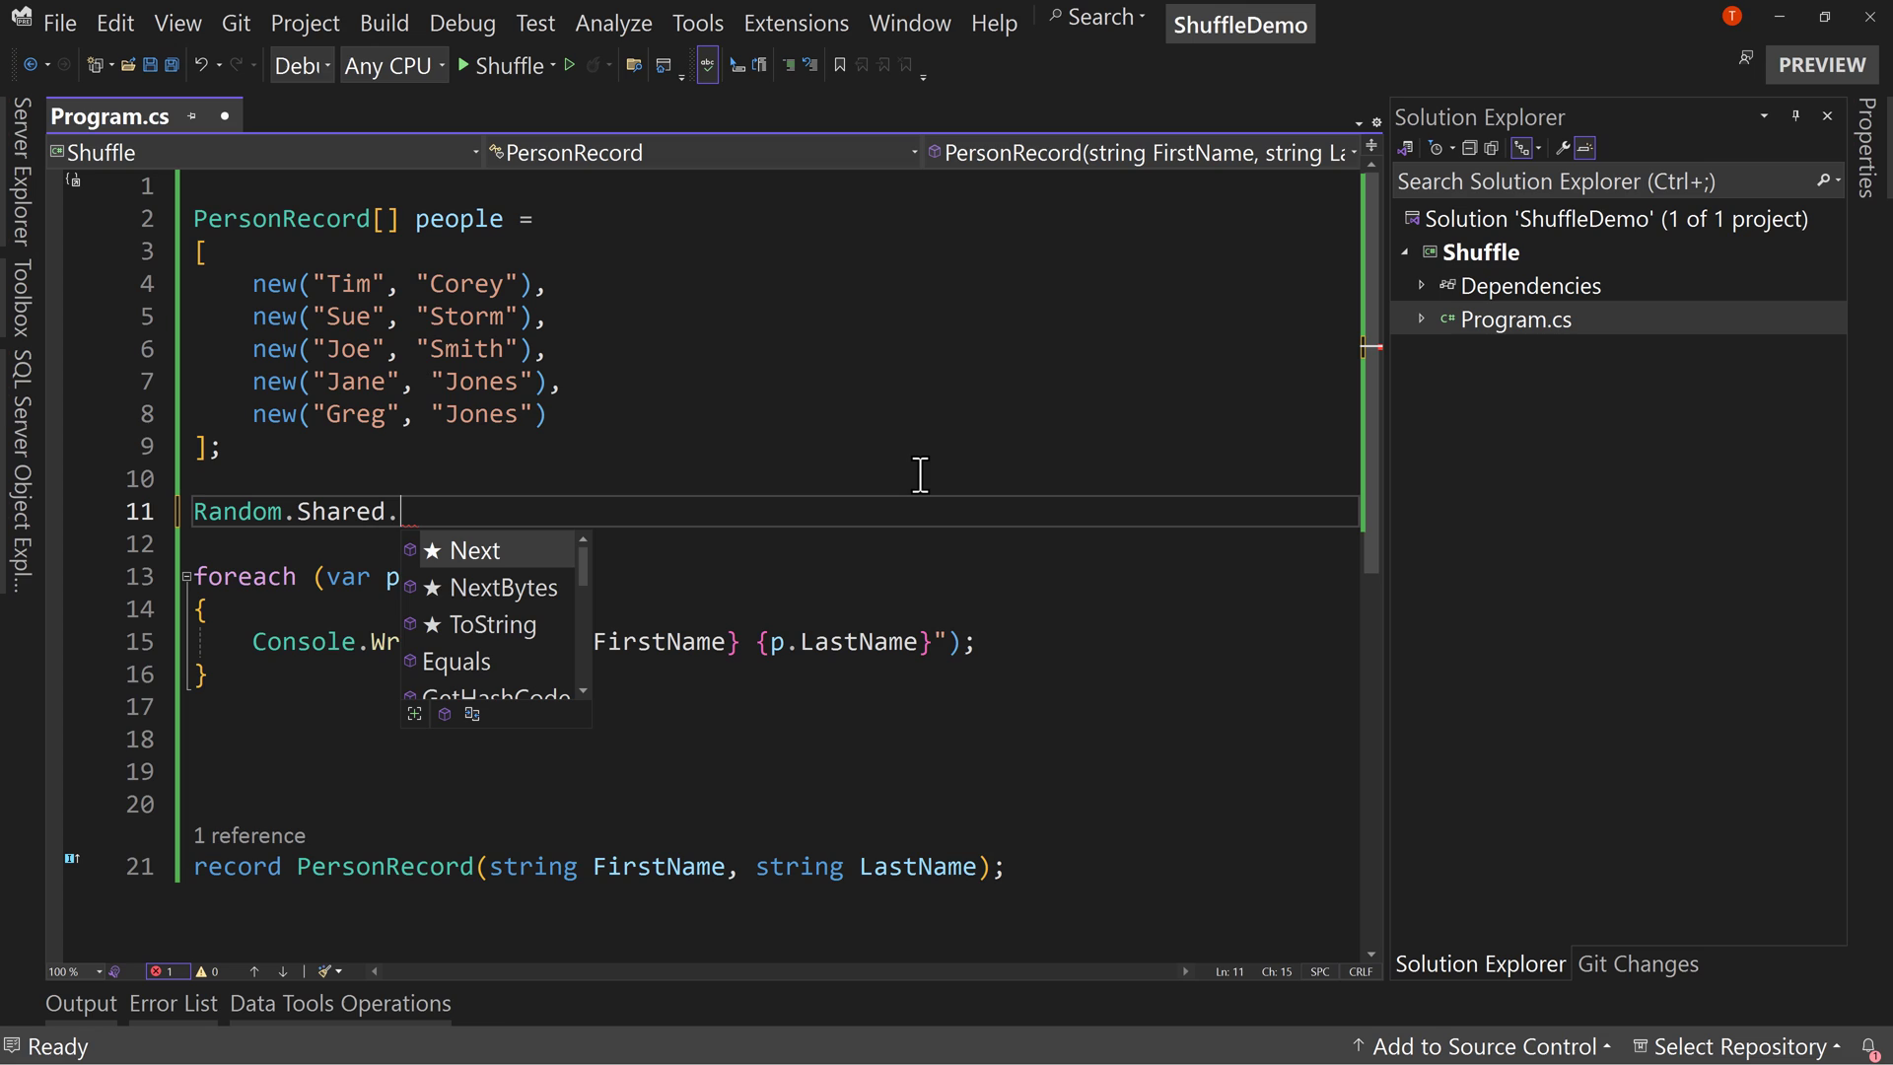
text(Shuffle(people);)
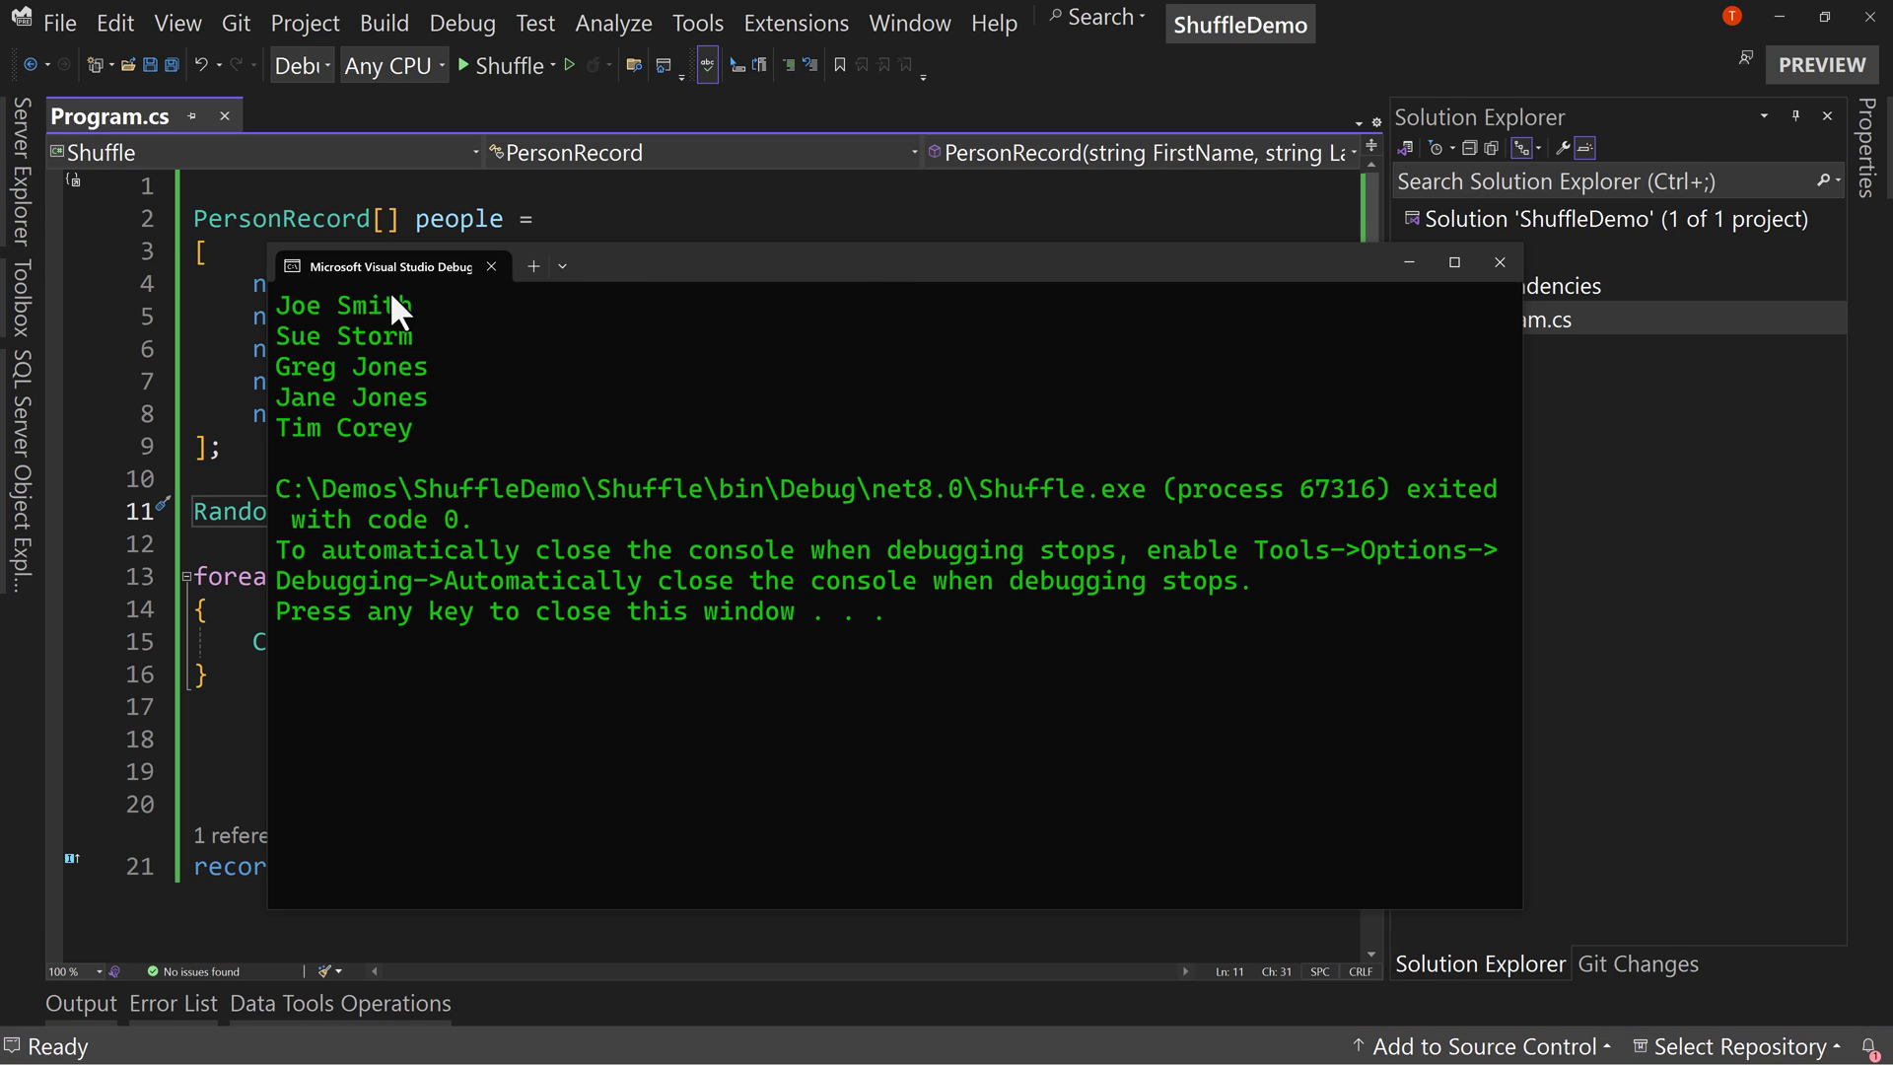
mouse_move(280, 395)
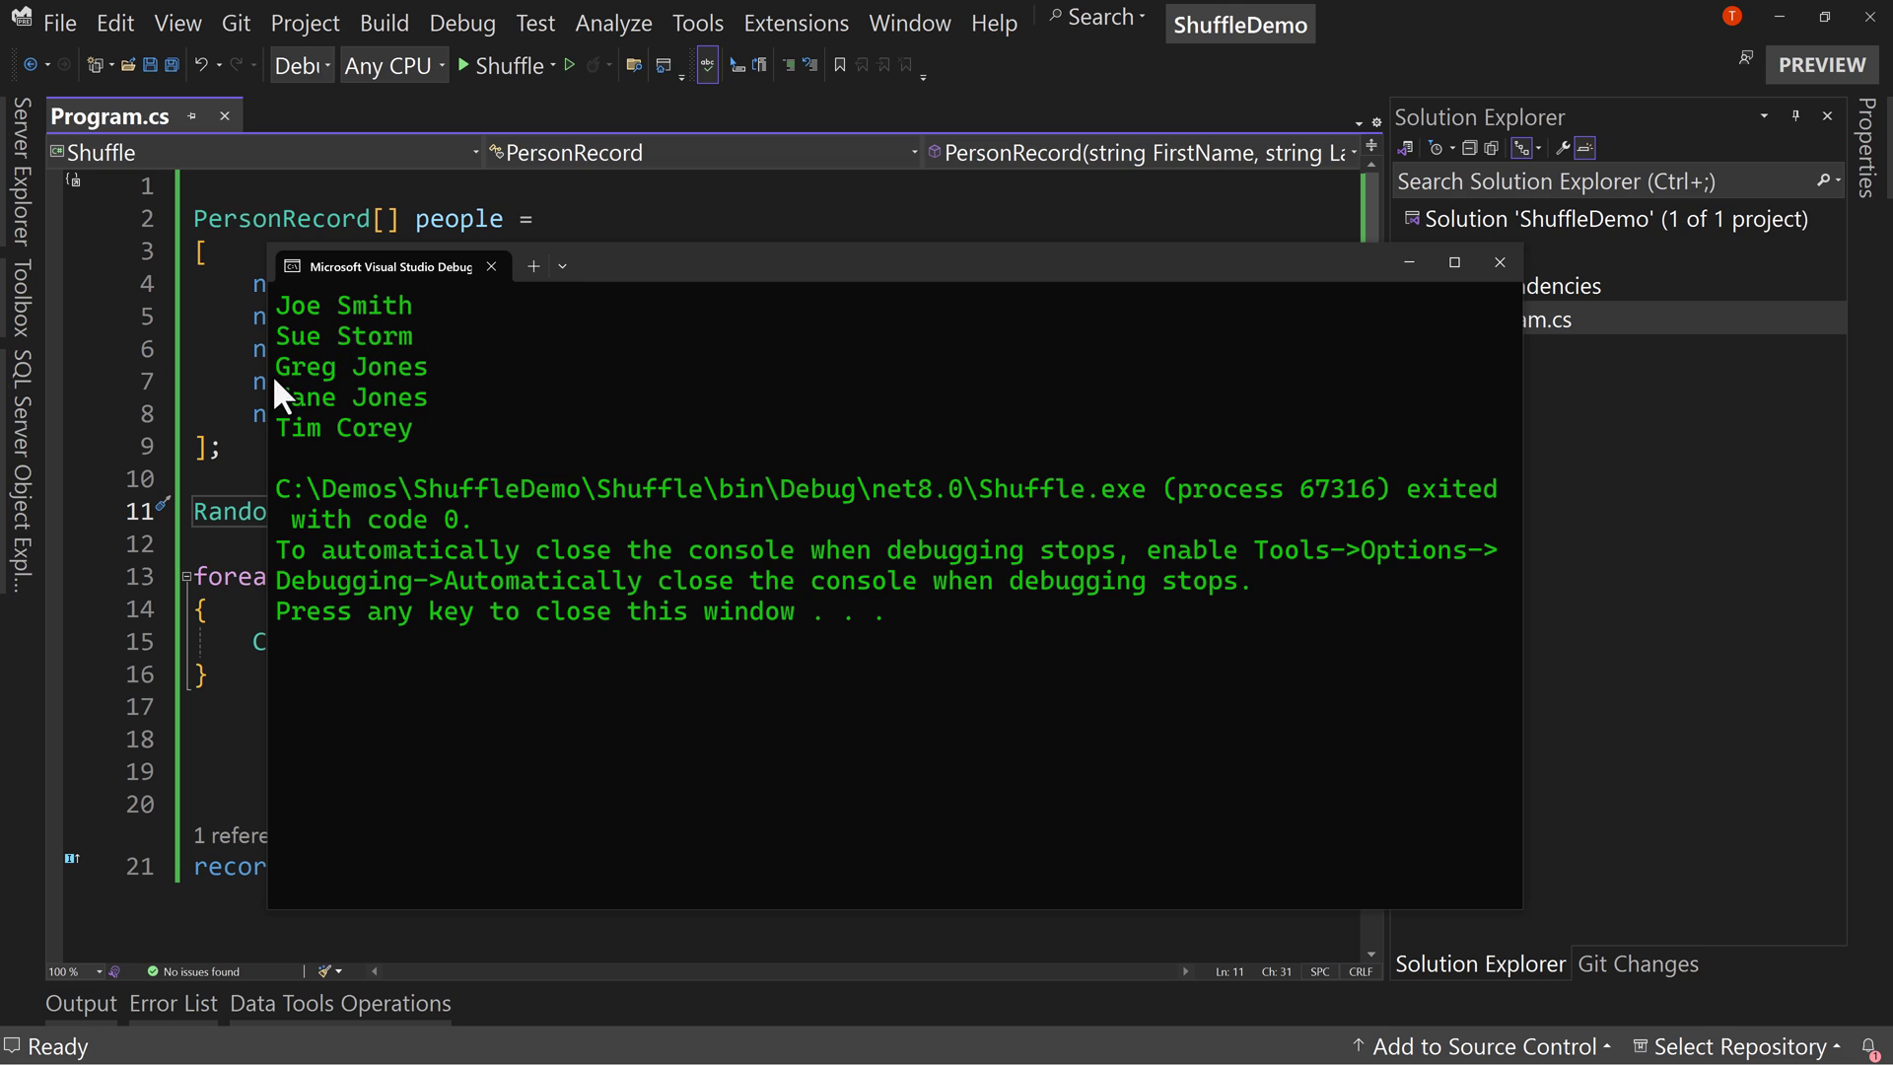
mouse_move(416, 454)
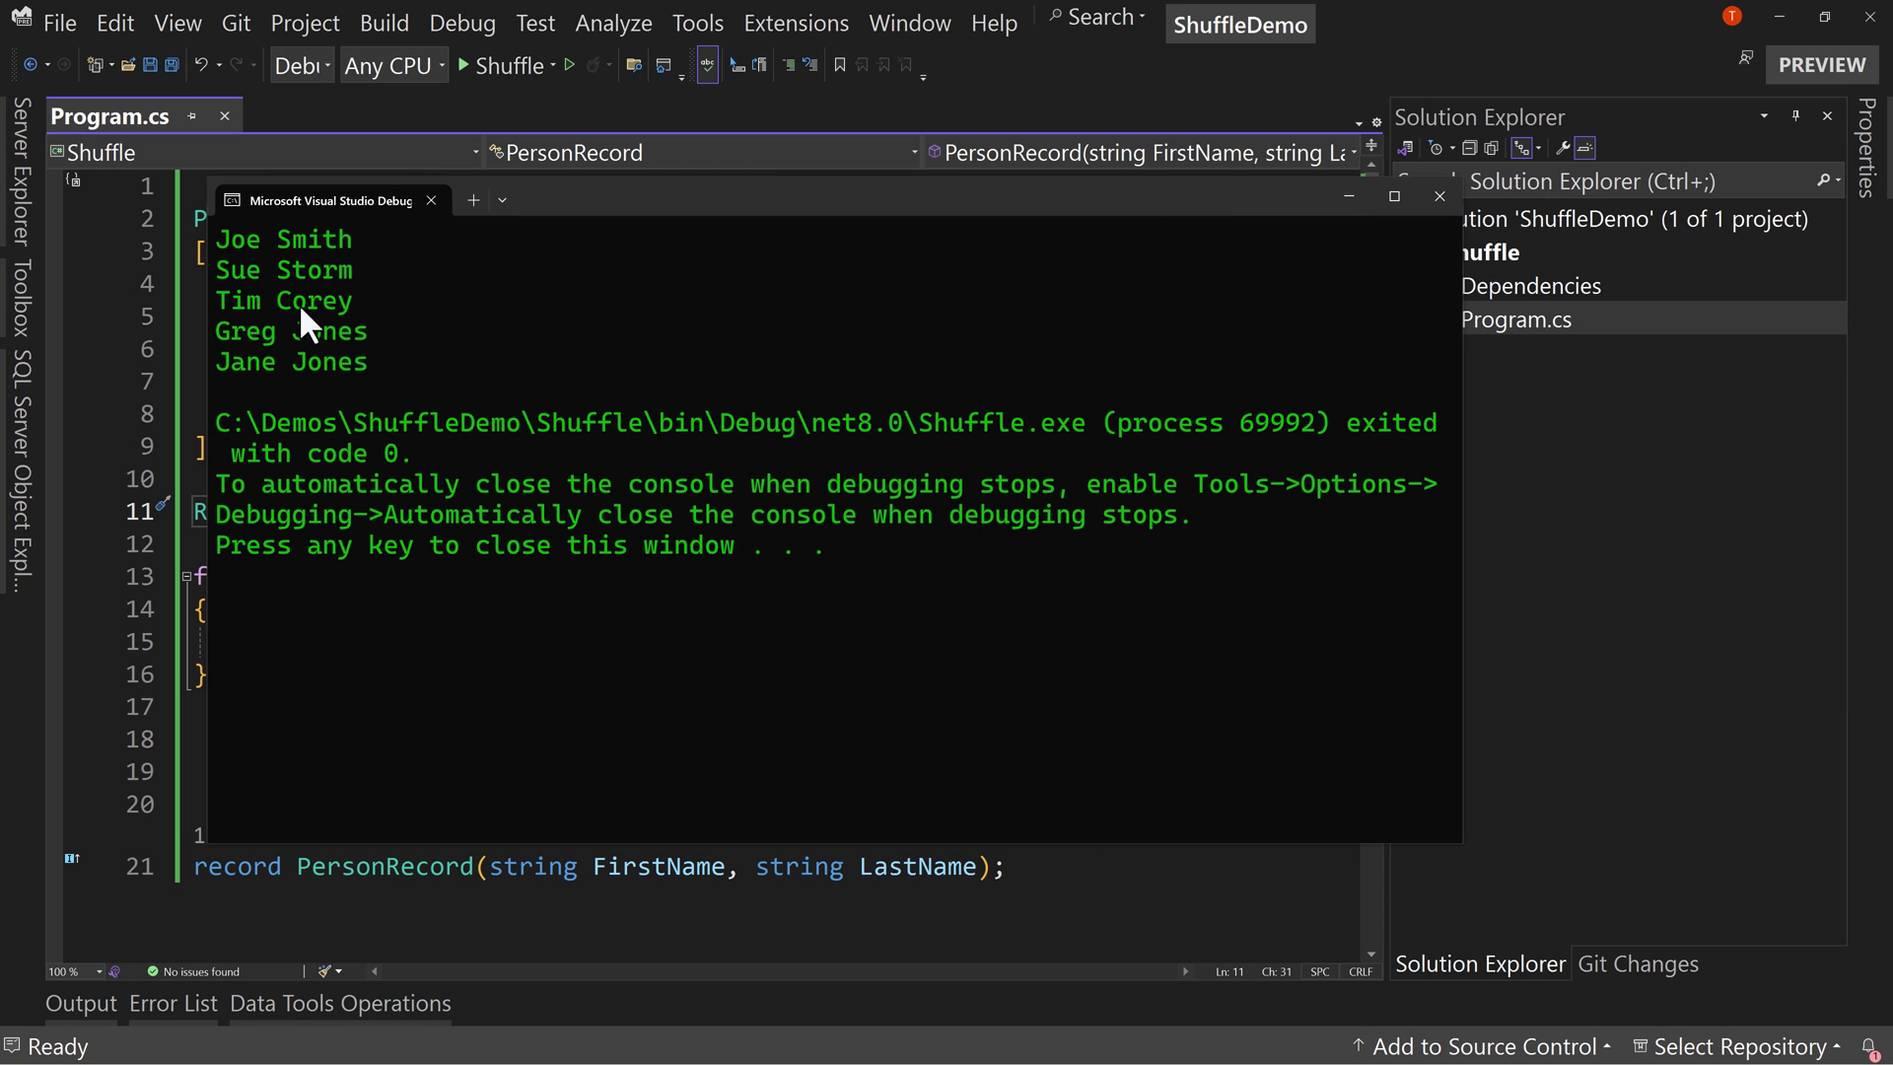
mouse_move(315, 312)
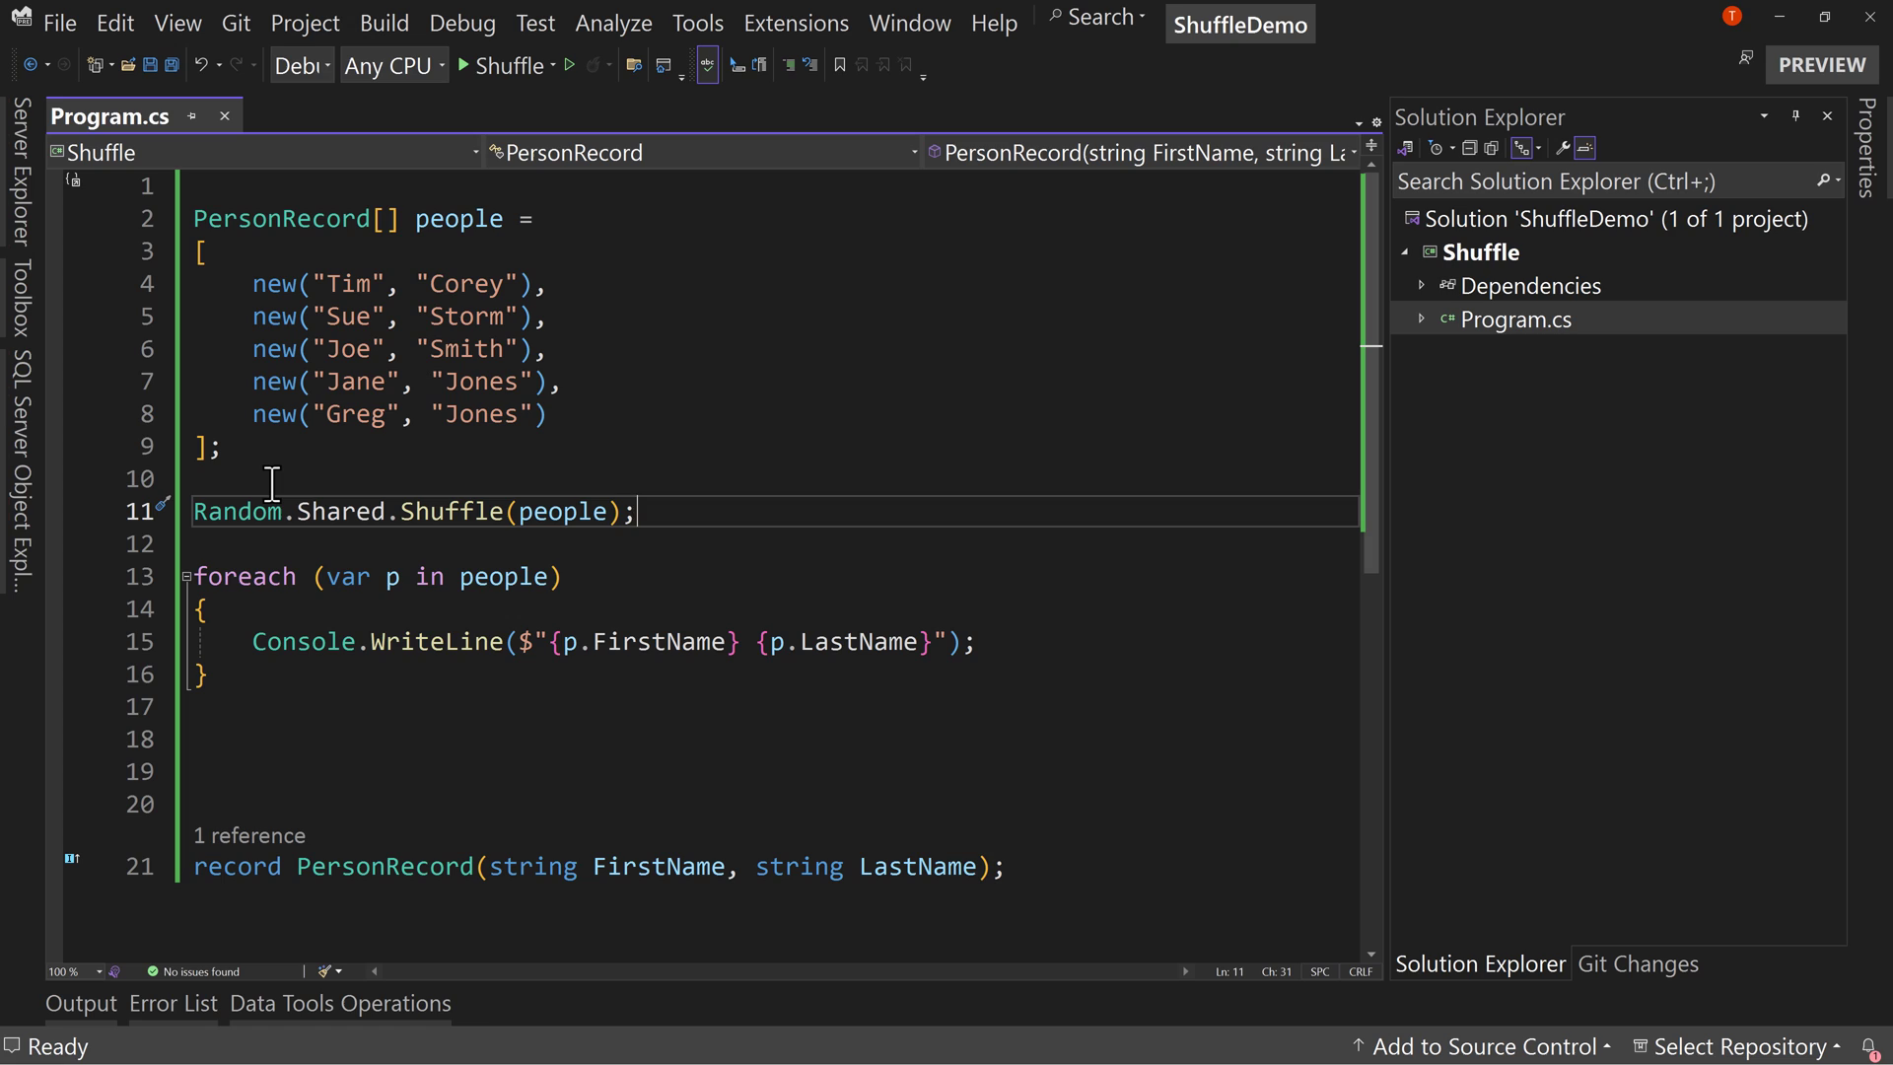
- Add Console.WriteLine("**************"); as a separator line after the loop
click(505, 739)
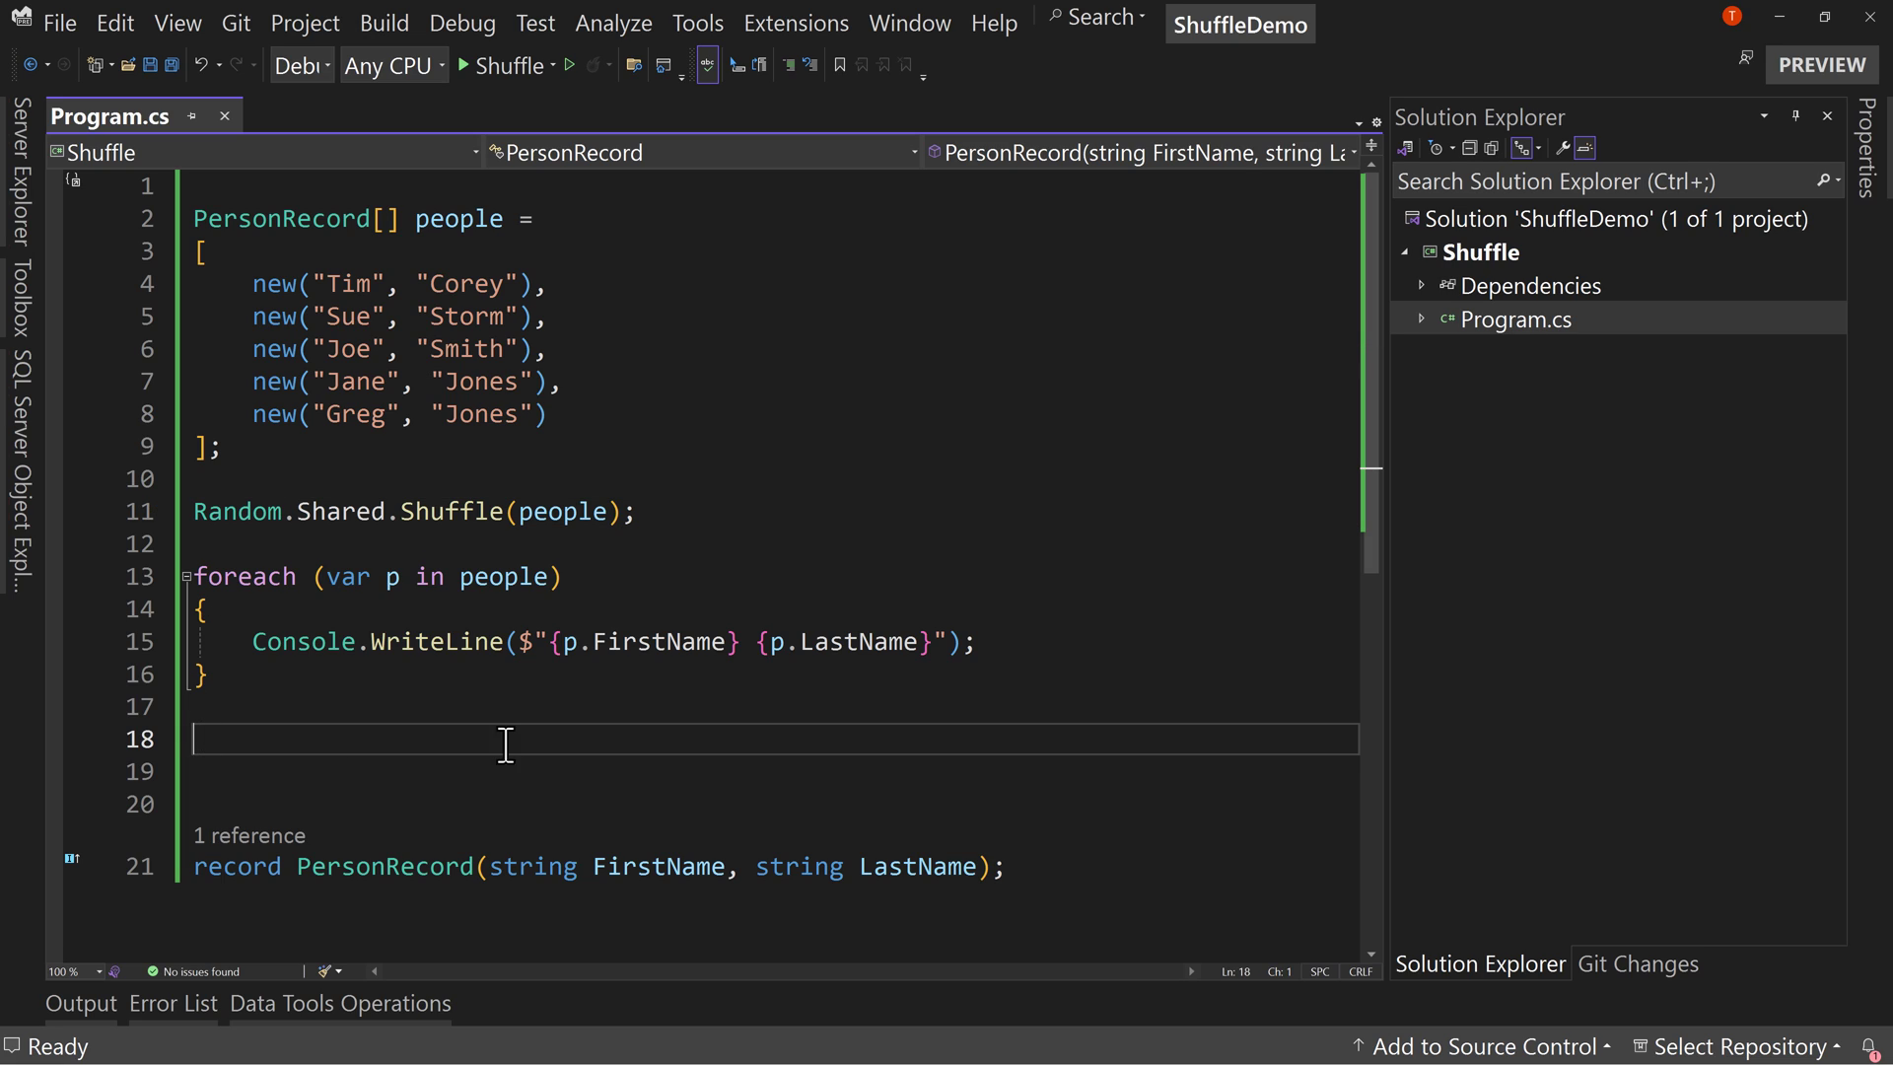
text(Console.WriteLine();)
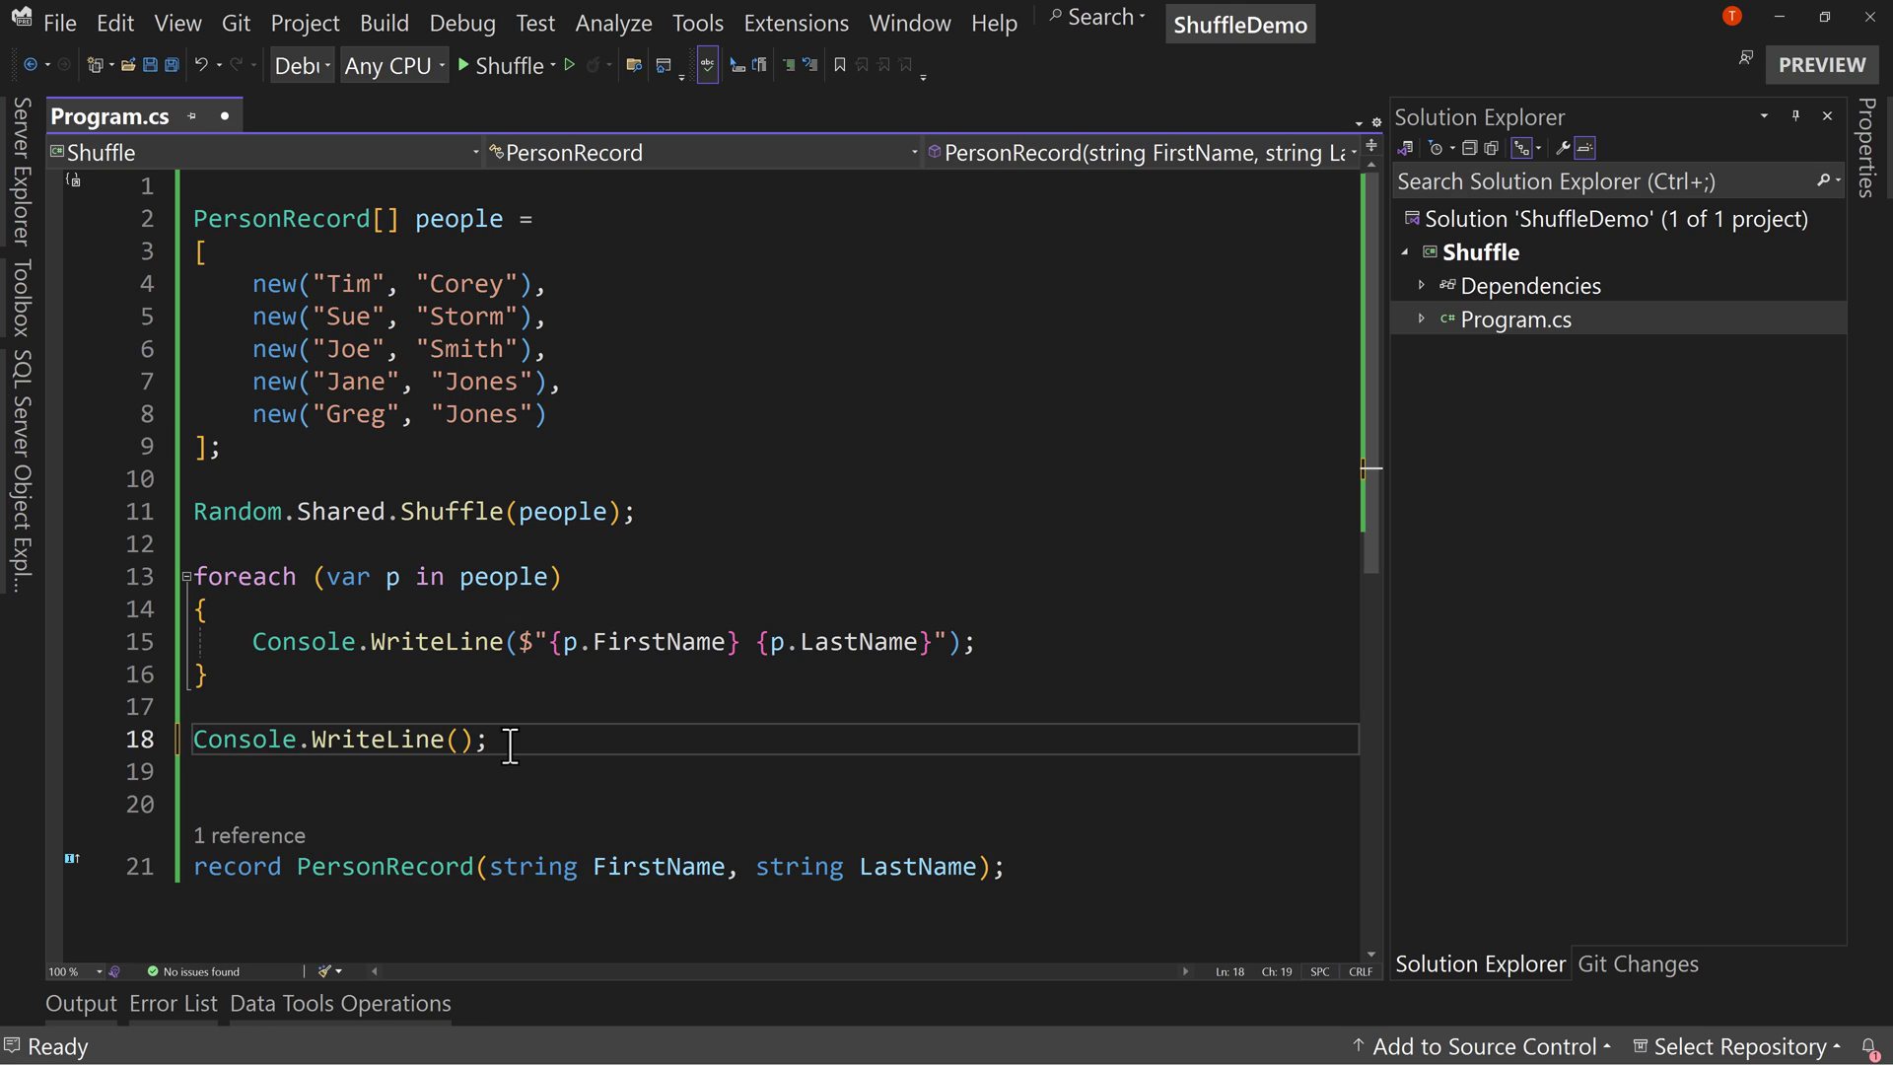
text("****")
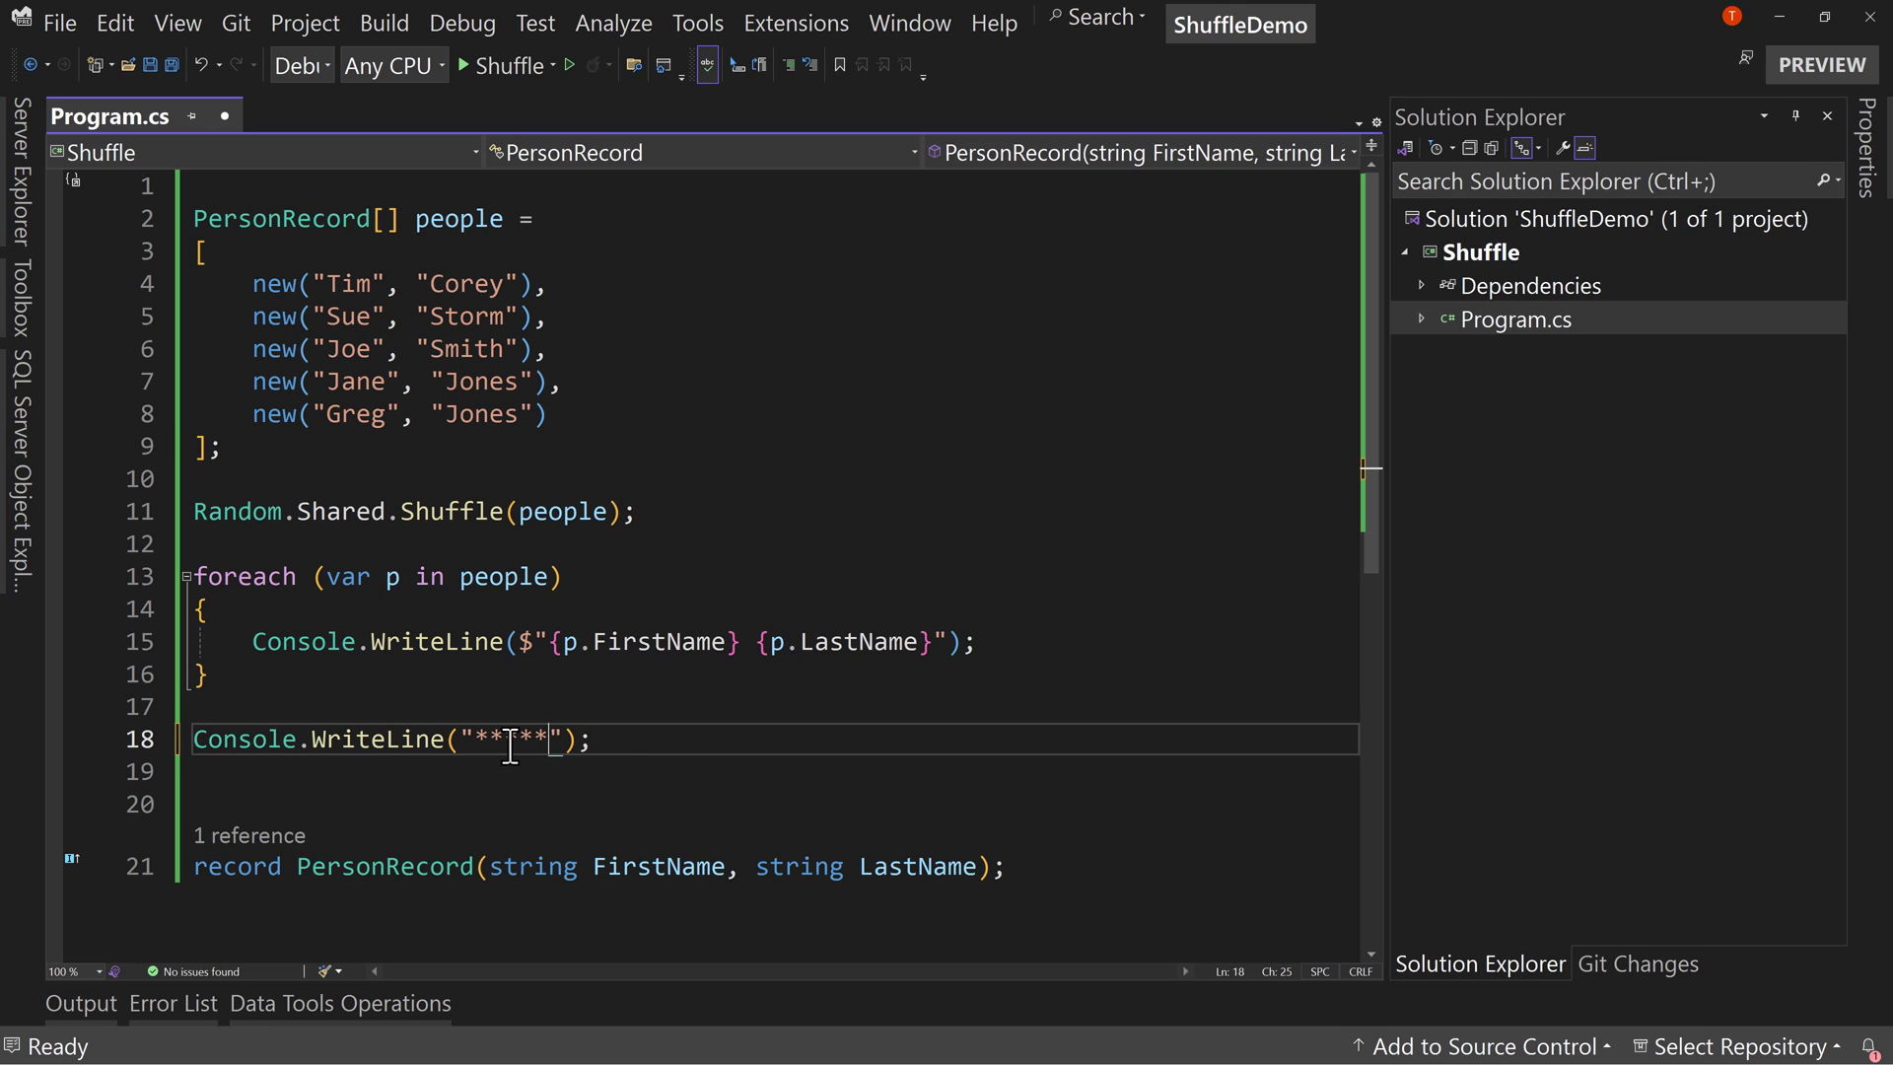
text(**********)
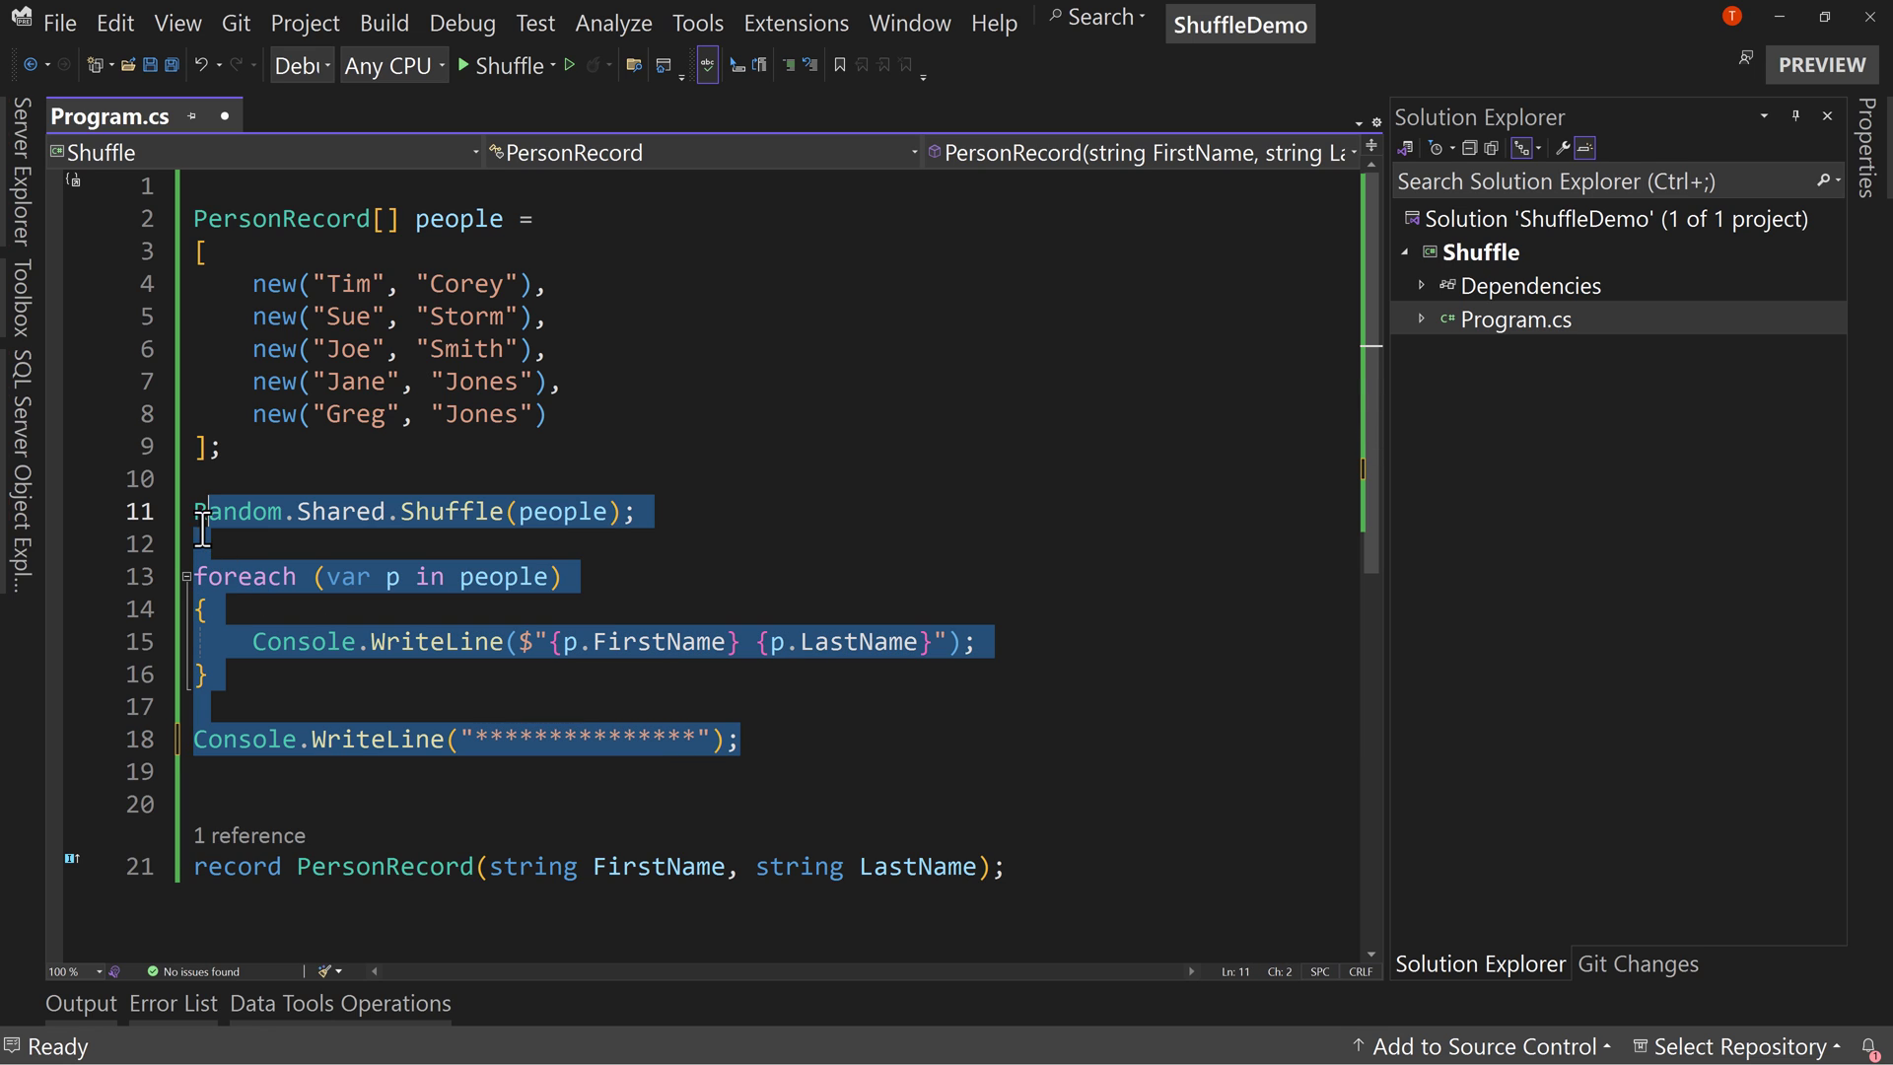
- Duplicate the shuffle-and-print block to three copies and run the program
click(740, 740)
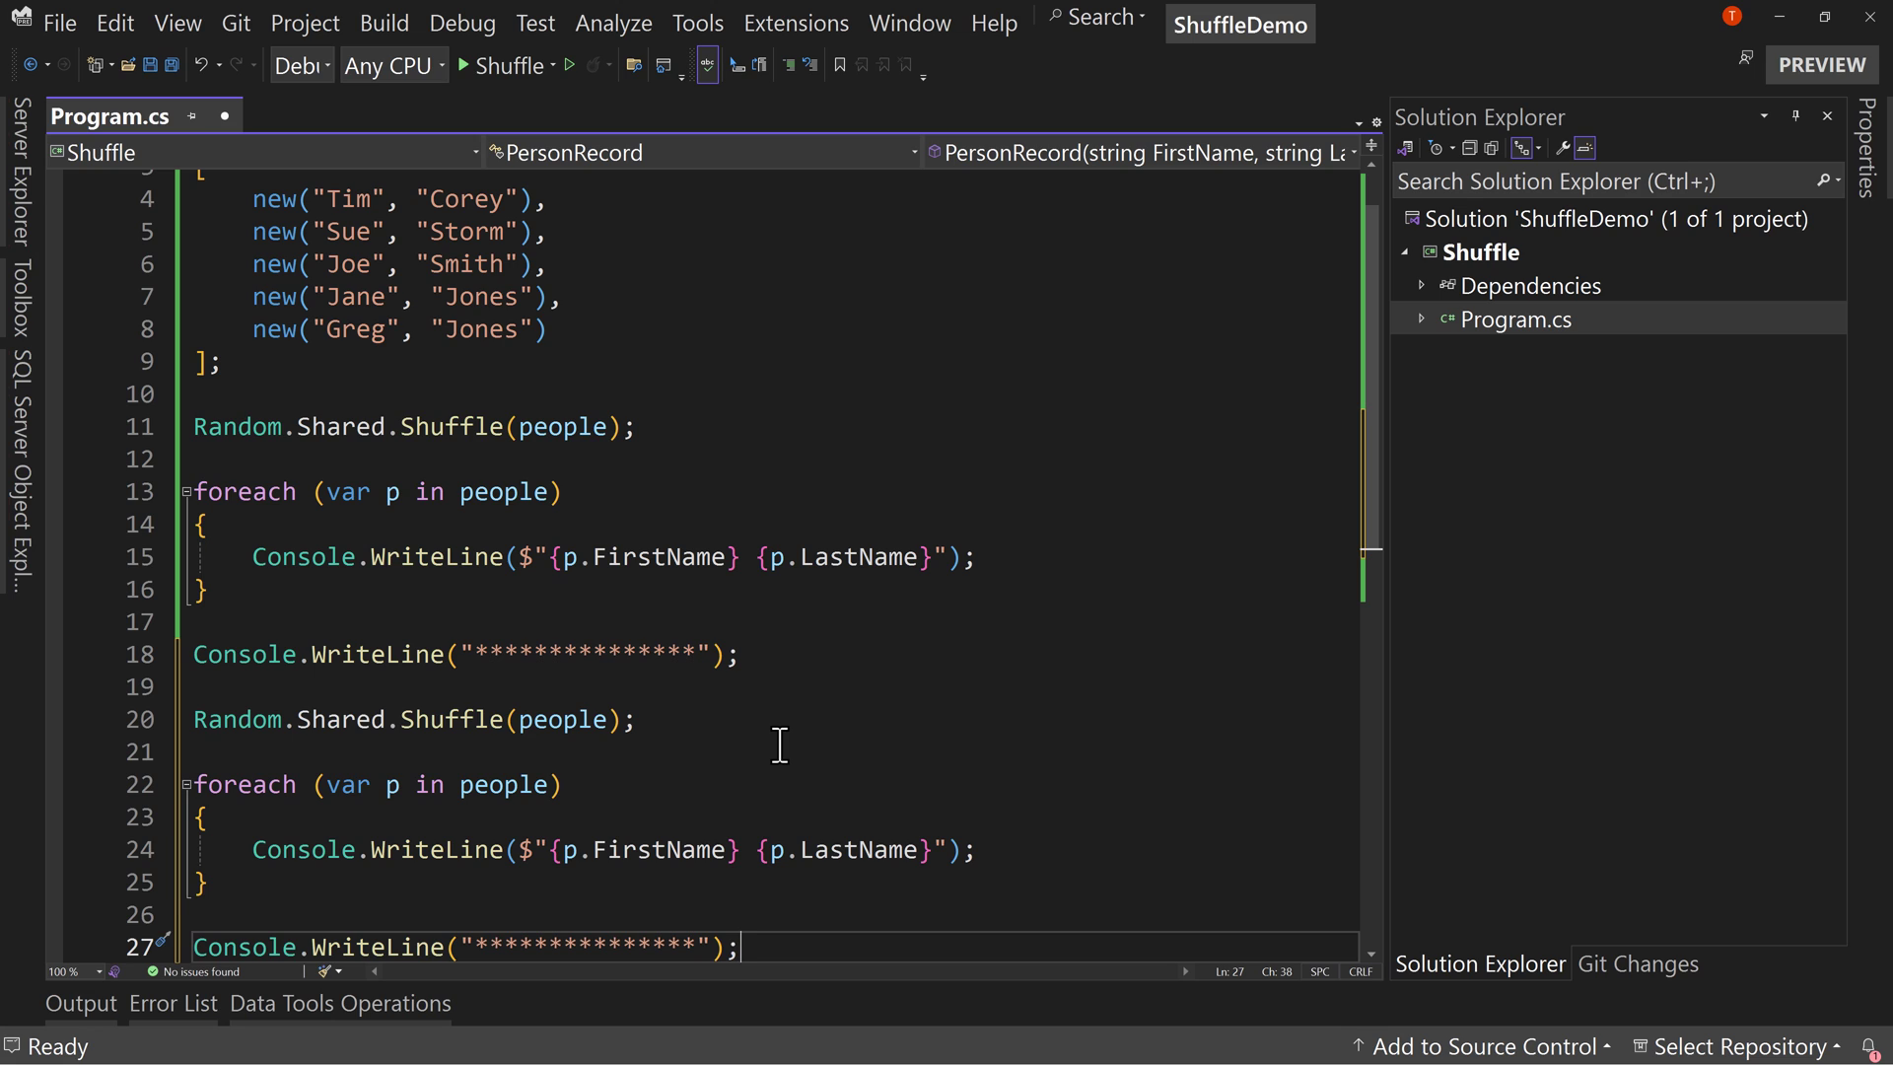
scroll(down, 3)
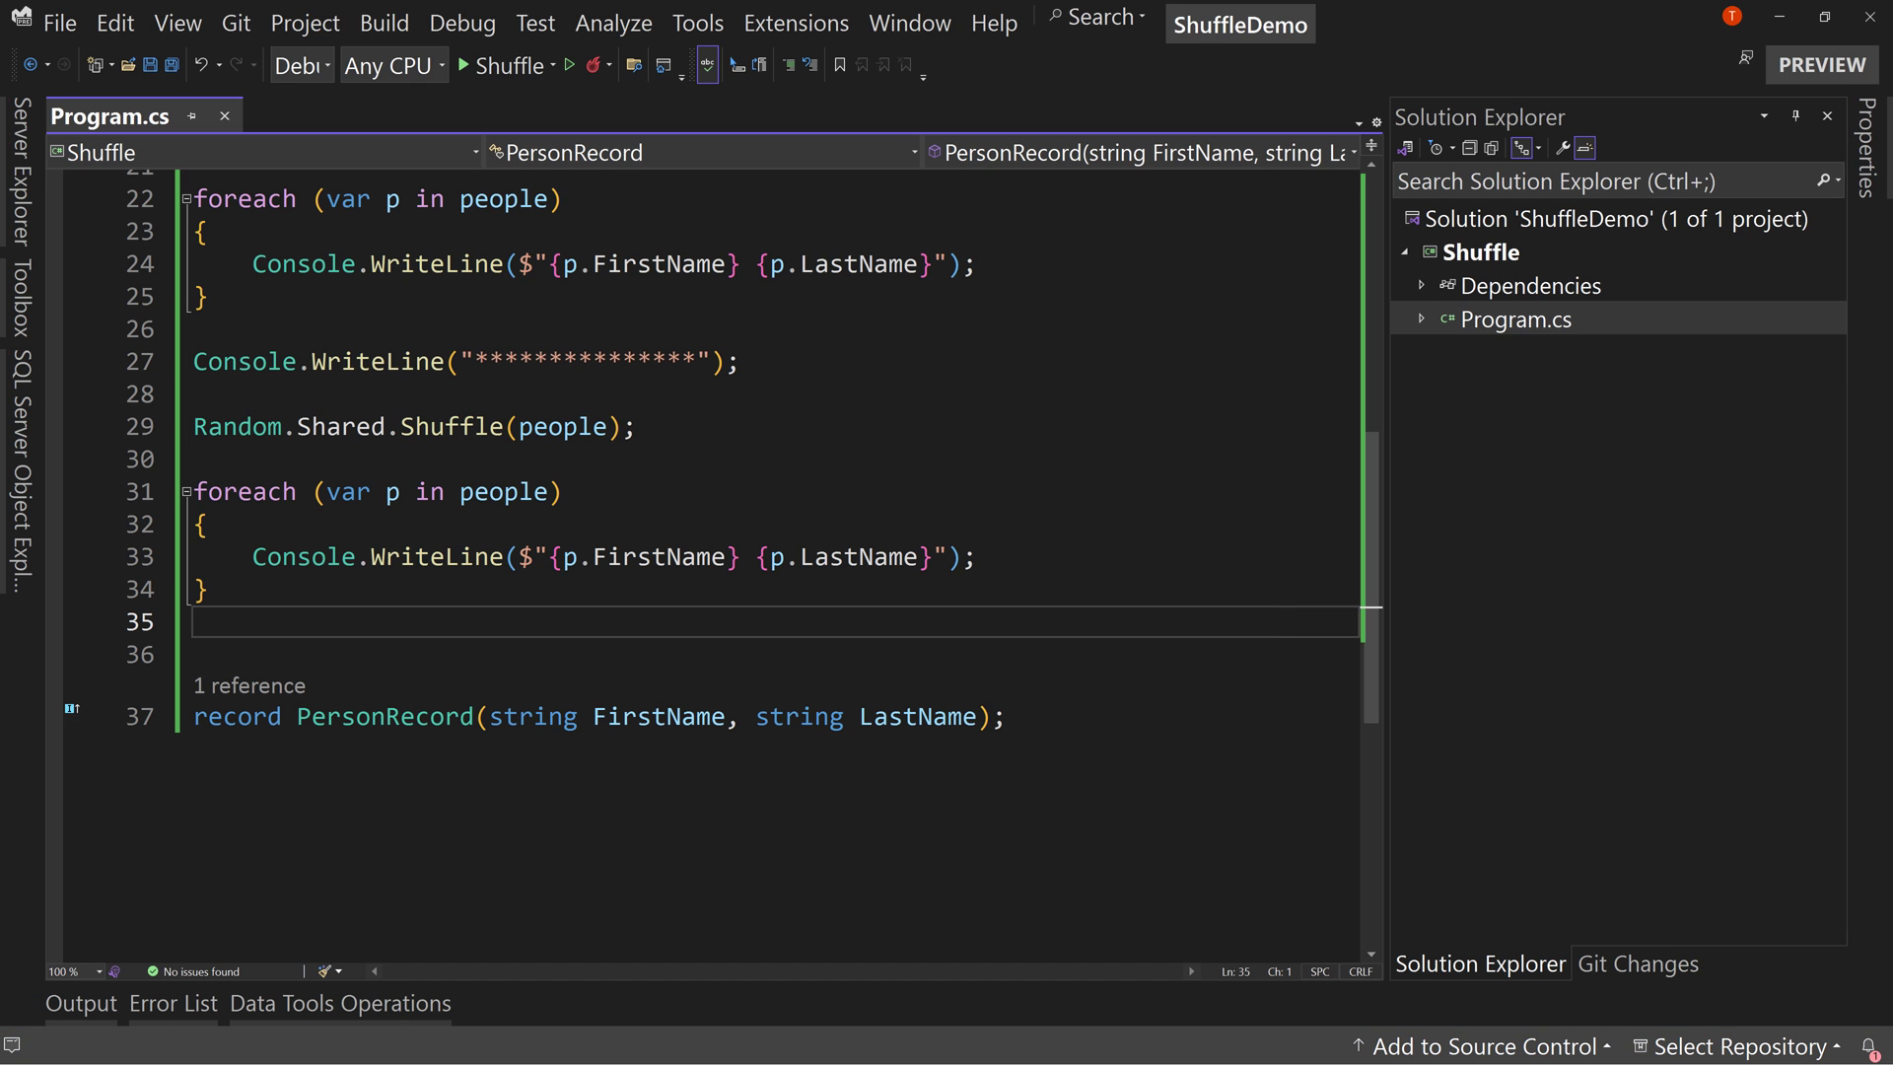
click(462, 65)
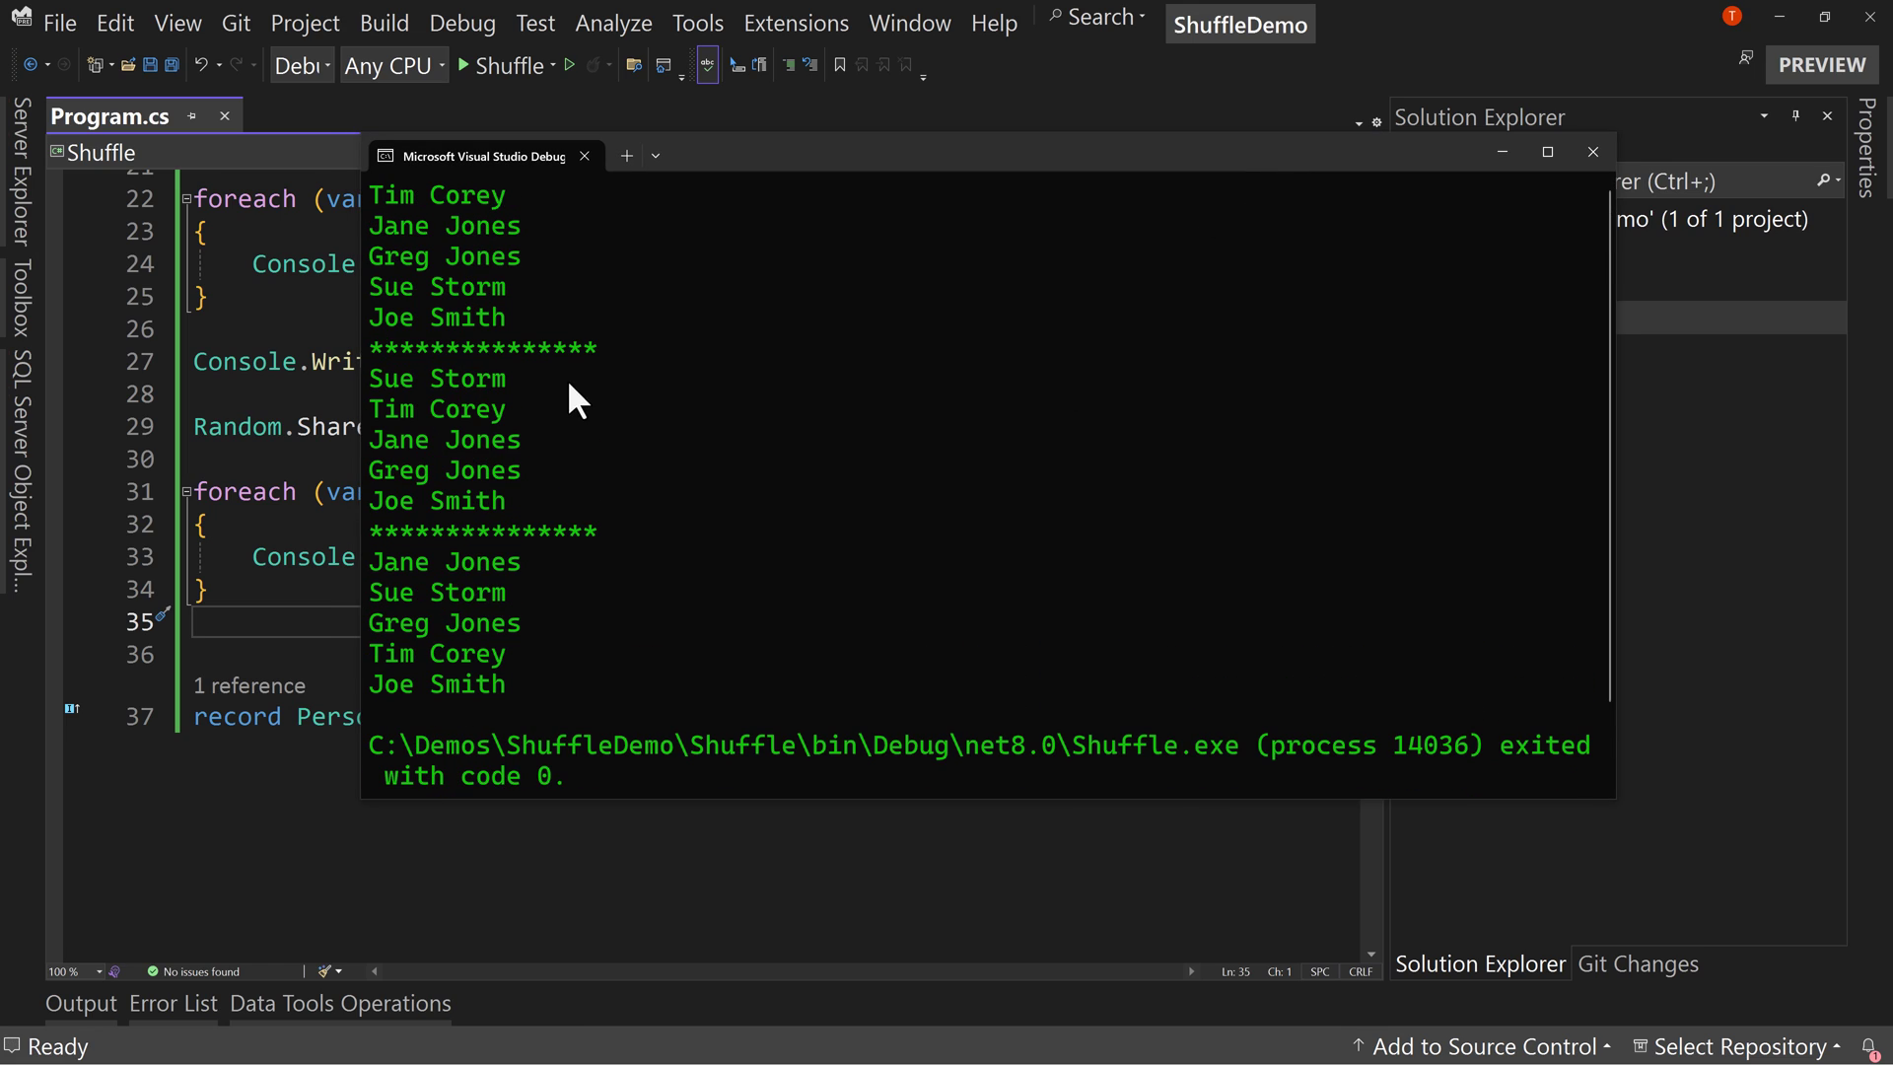
mouse_move(489, 241)
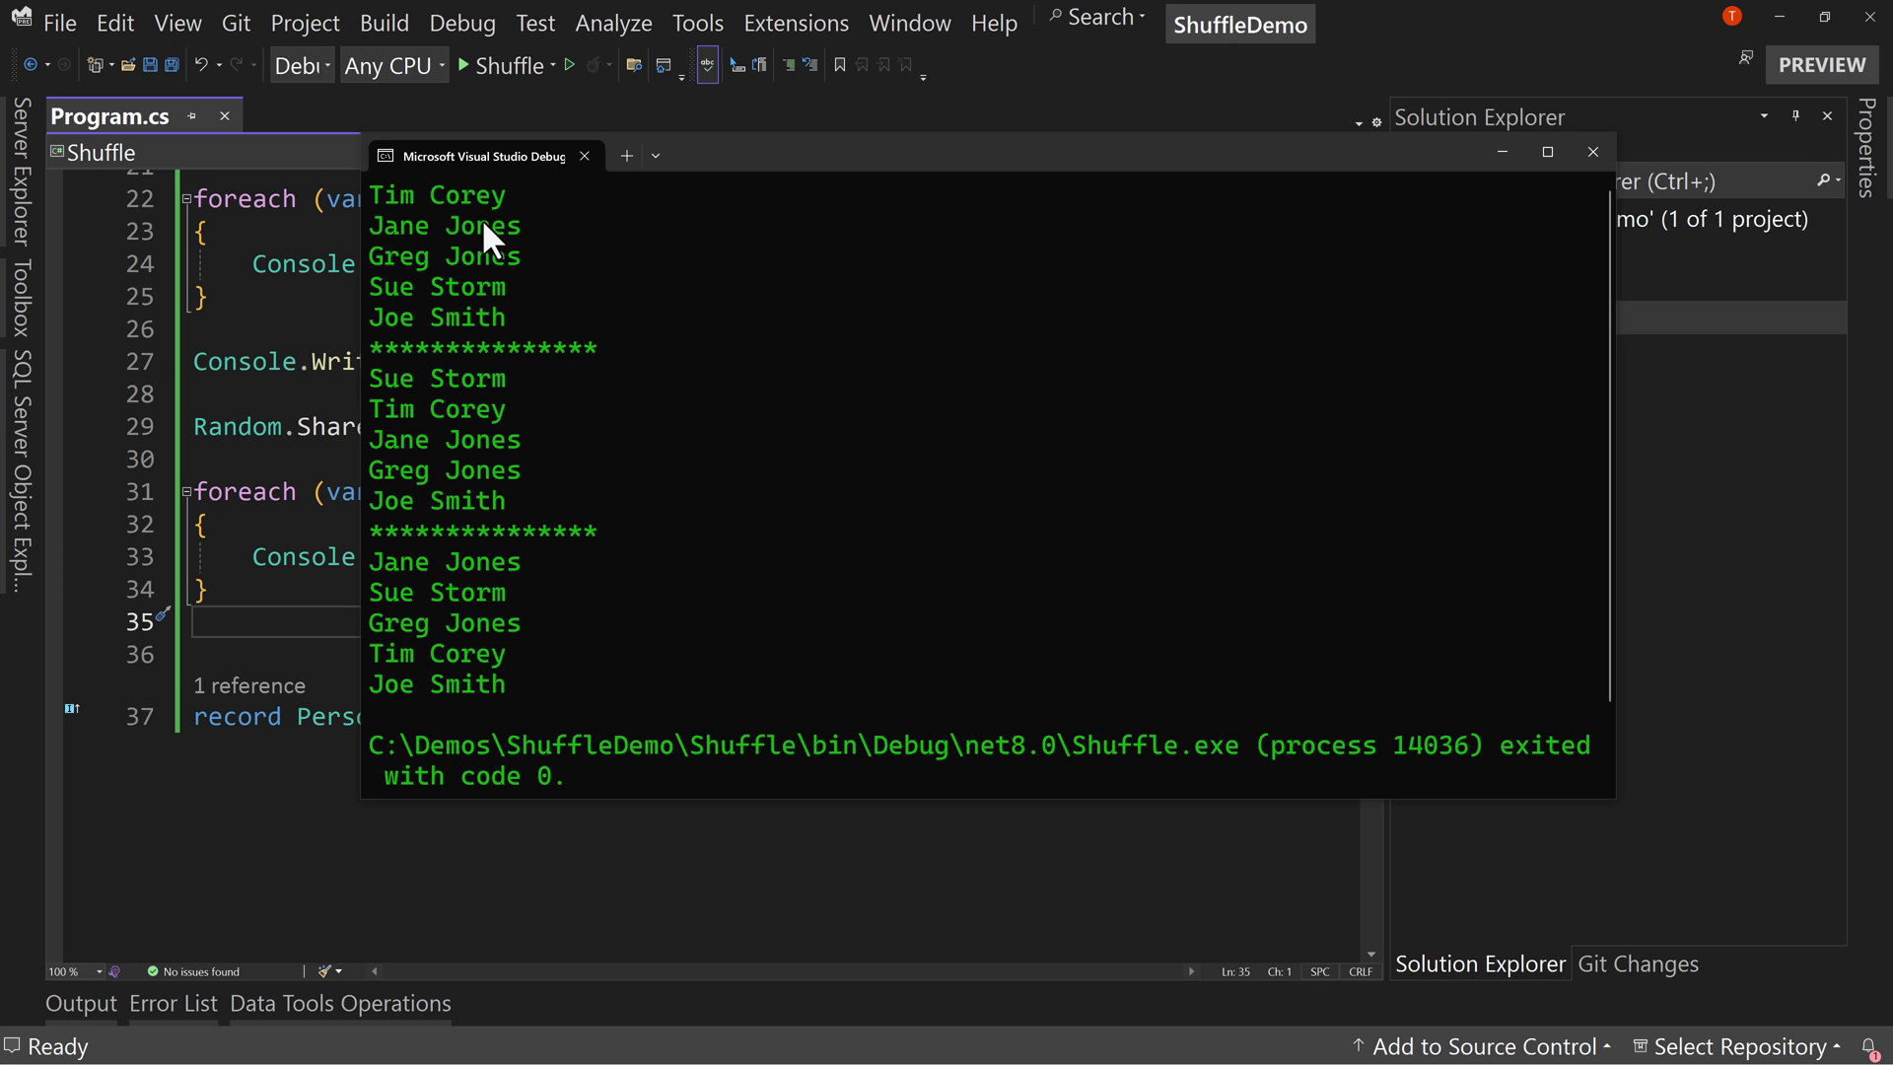
mouse_move(639, 607)
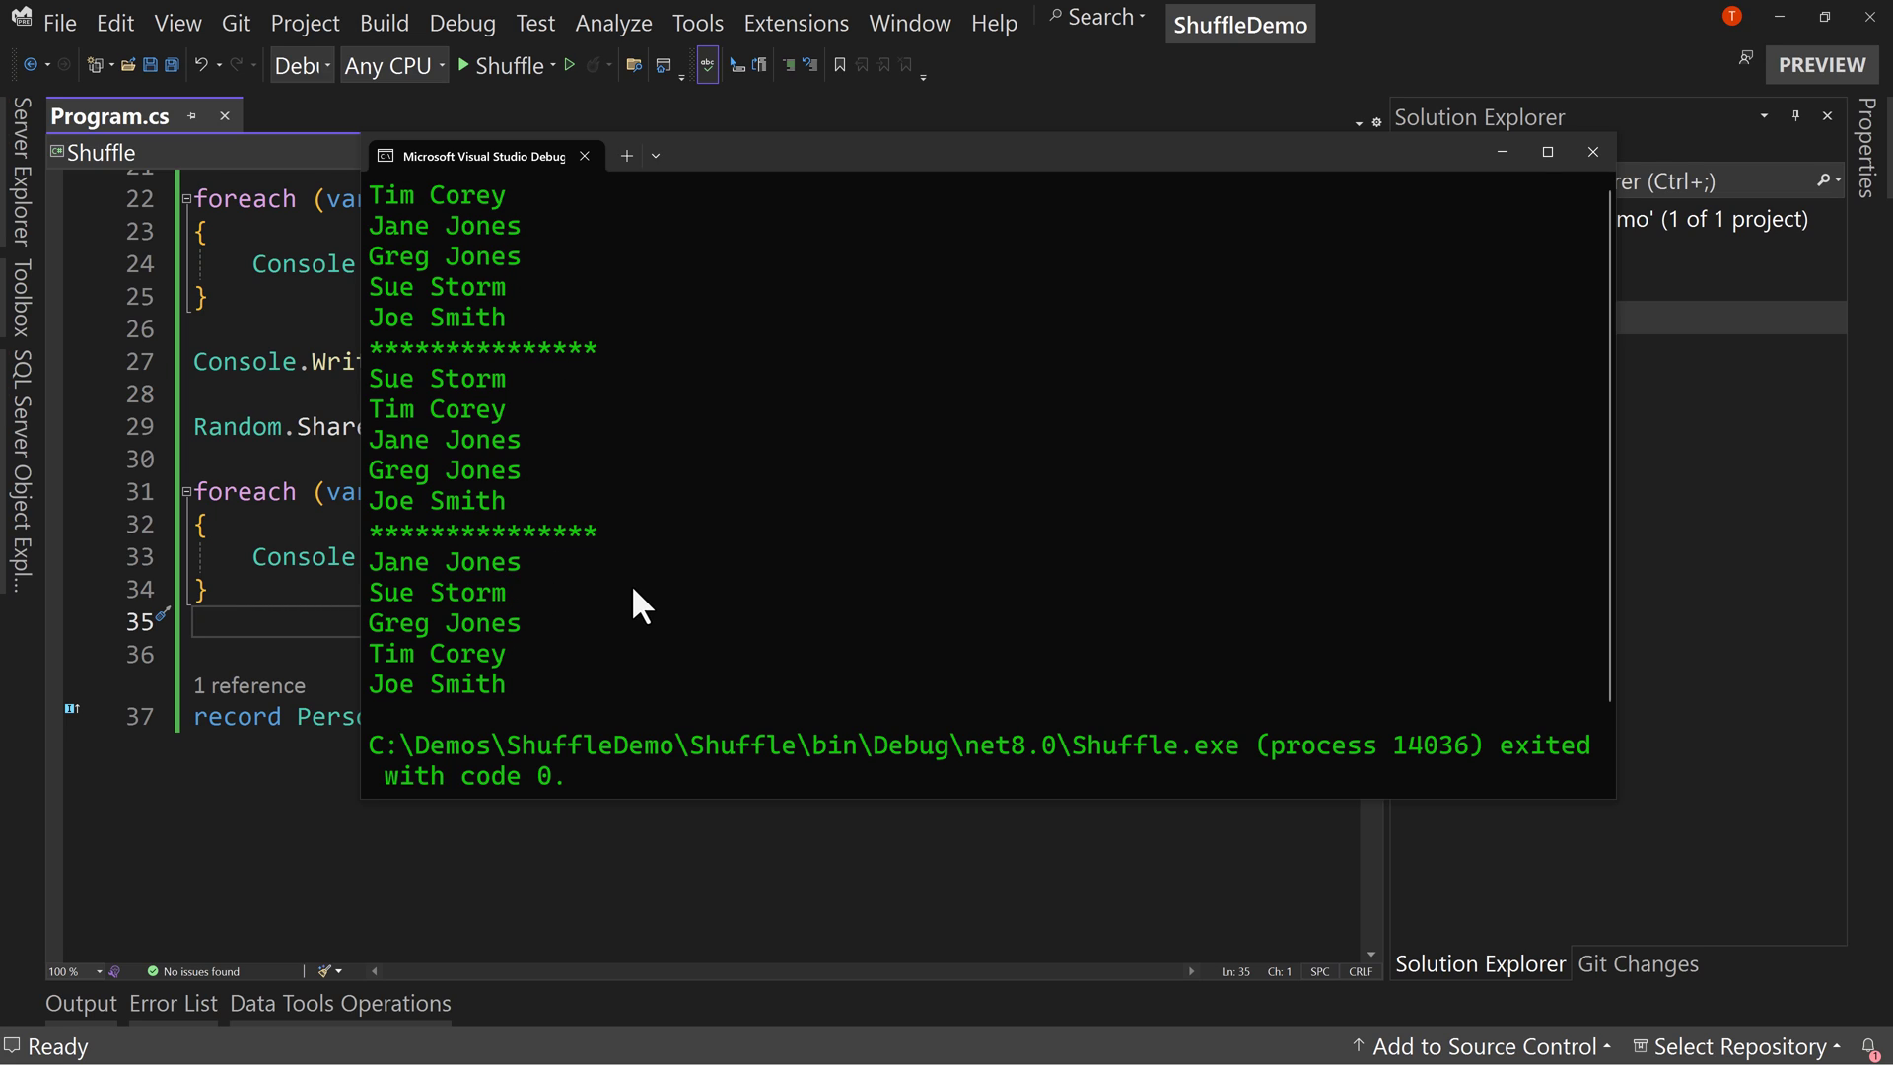